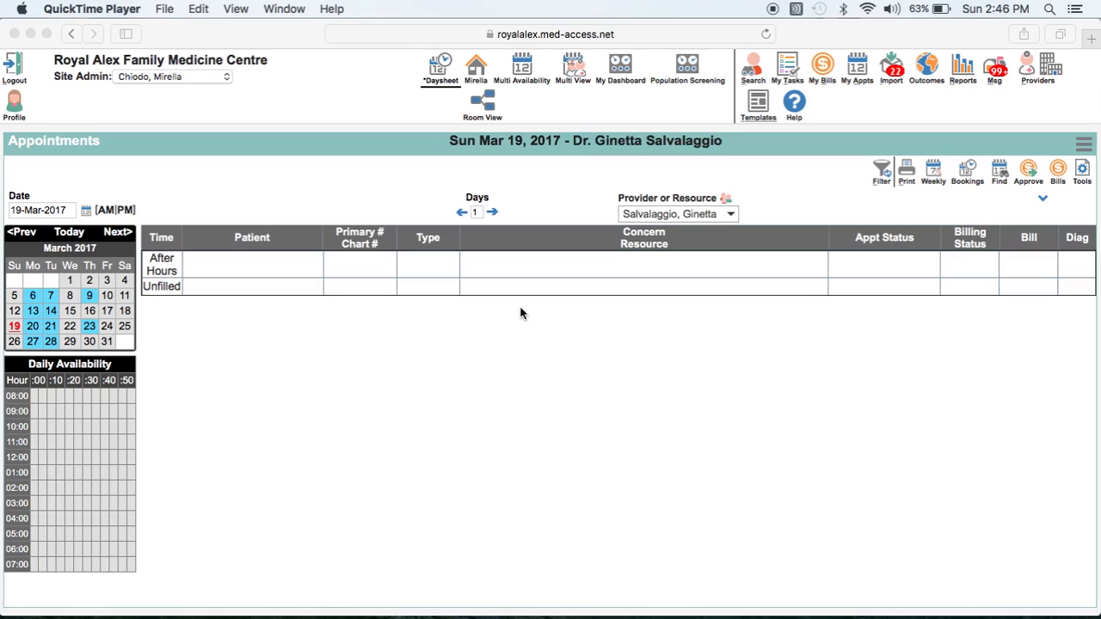
{"action": "mouse_move", "coordinate": [829, 255]}
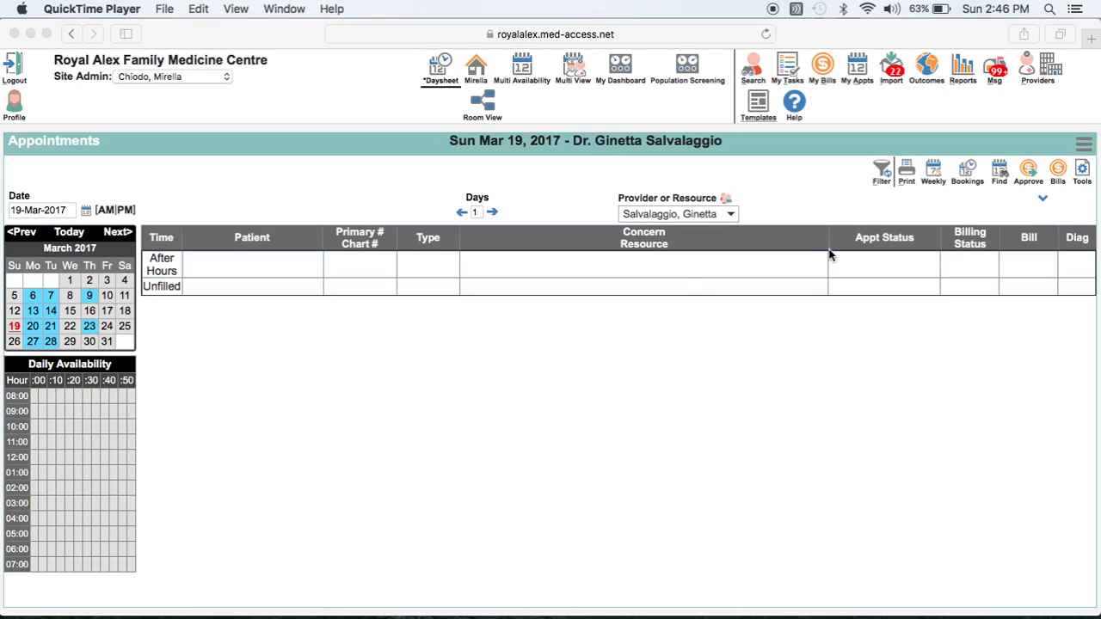
{"action": "mouse_move", "coordinate": [759, 106]}
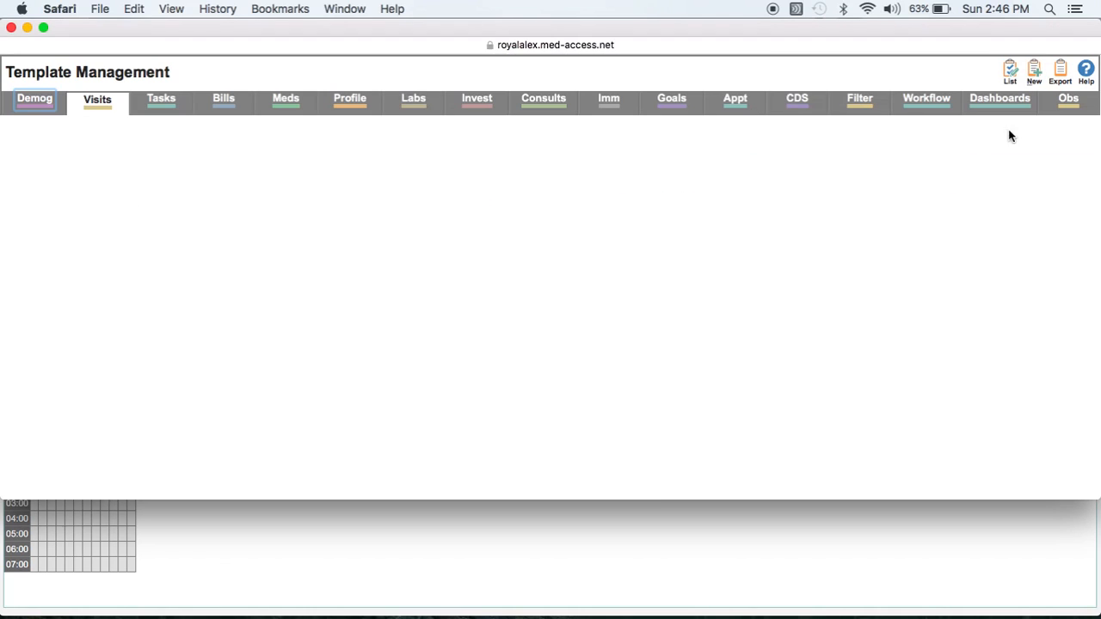
Filter observation templates by *fram and select the Framingham Risk Assessment template
{"action": "left_click", "coordinate": [1069, 98]}
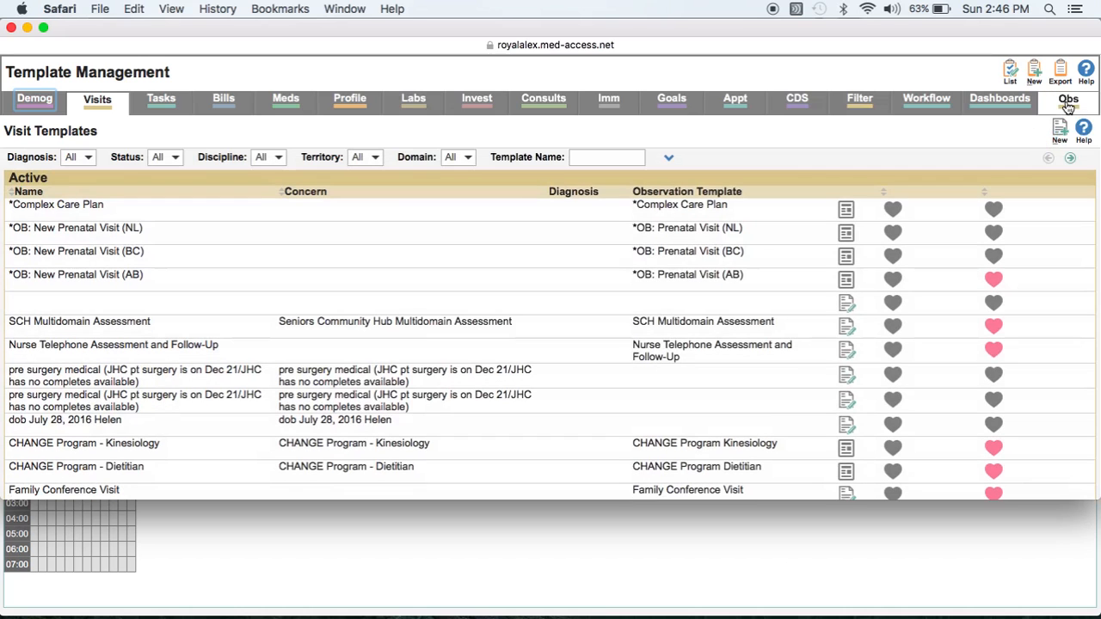
{"action": "left_click", "coordinate": [1067, 100]}
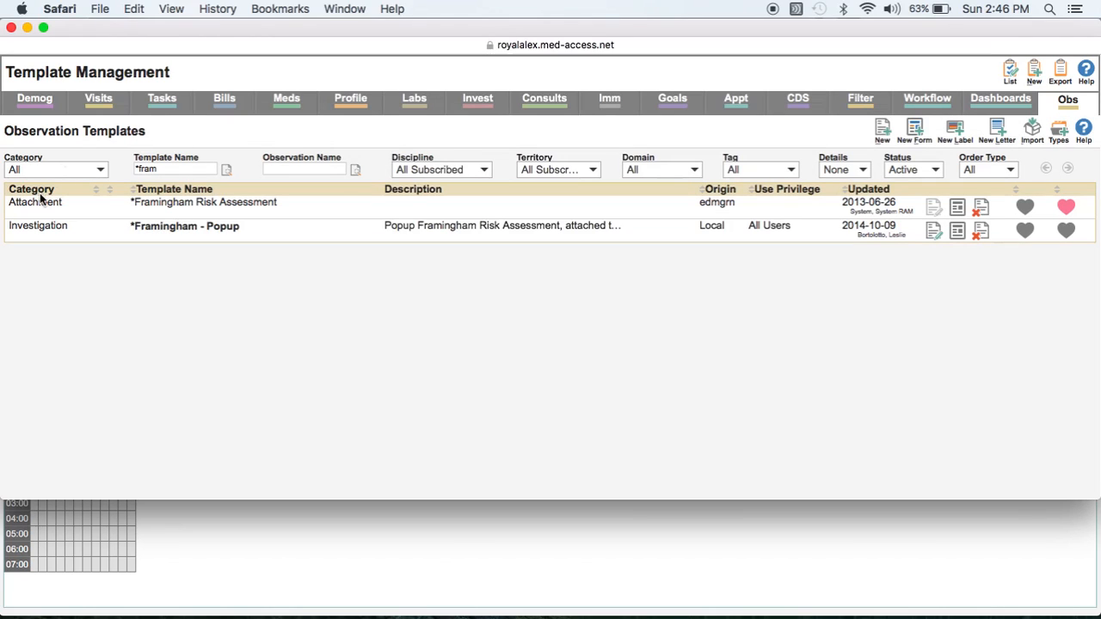
{"action": "left_click", "coordinate": [203, 203]}
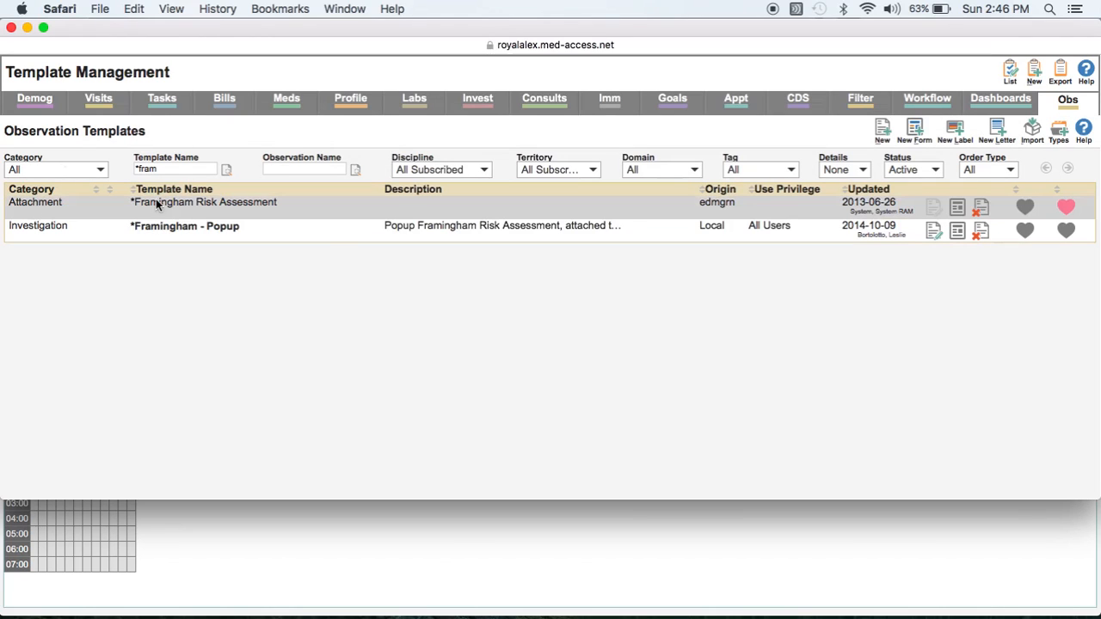
{"action": "mouse_move", "coordinate": [251, 206]}
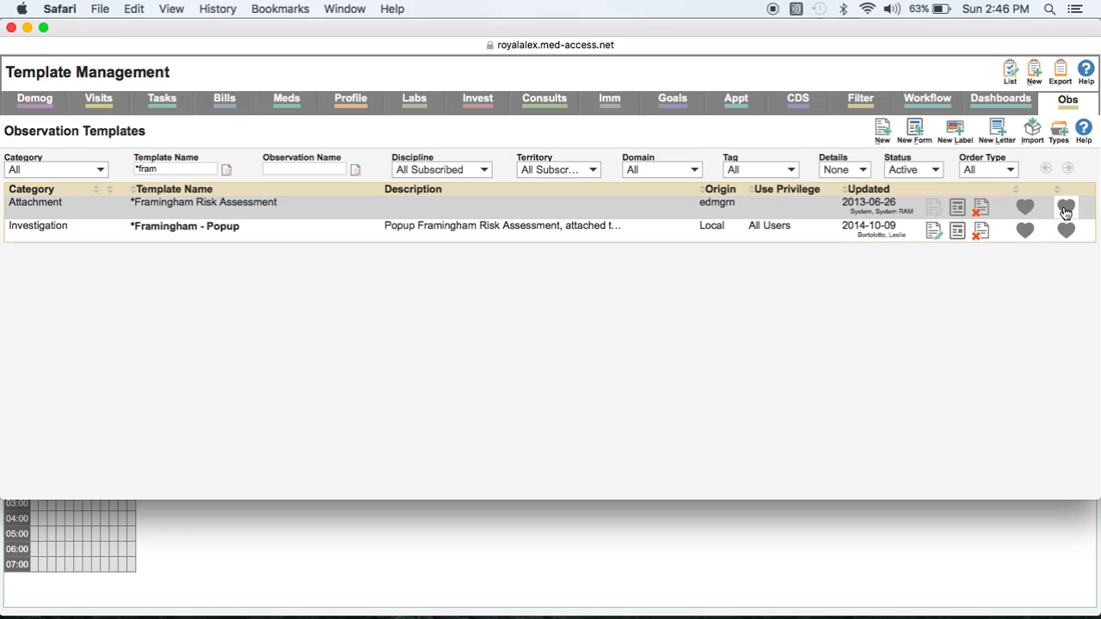
{"action": "left_click", "coordinate": [1061, 206]}
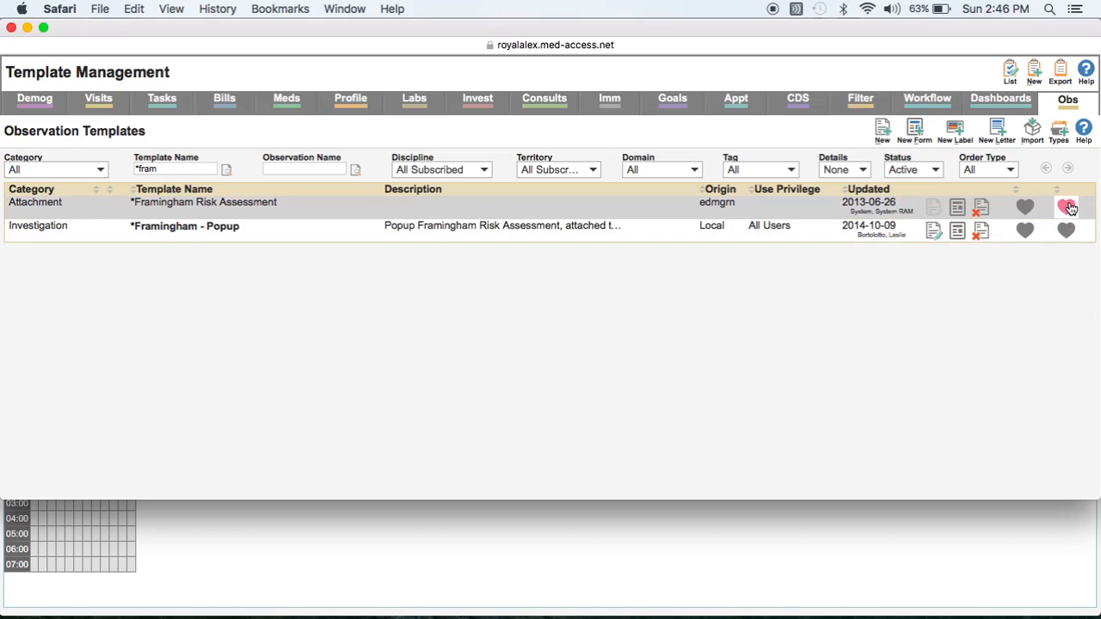
{"action": "mouse_move", "coordinate": [1066, 204]}
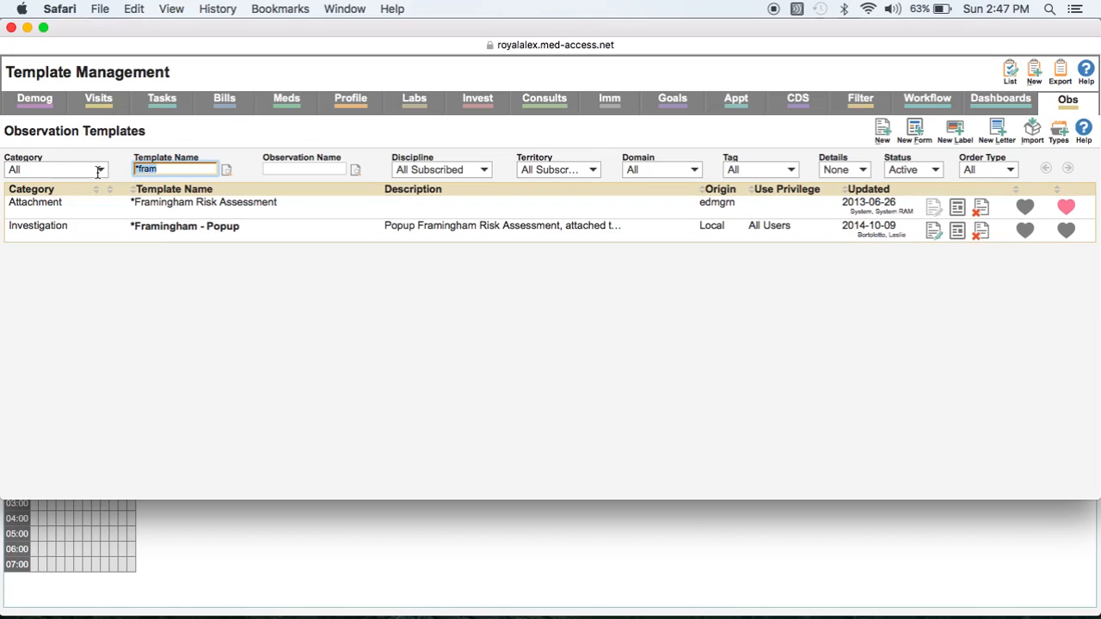
Filter the Template Name by *ukpds to show only the UKPDS Risk Assessment template
{"action": "type", "text": "ukpds"}
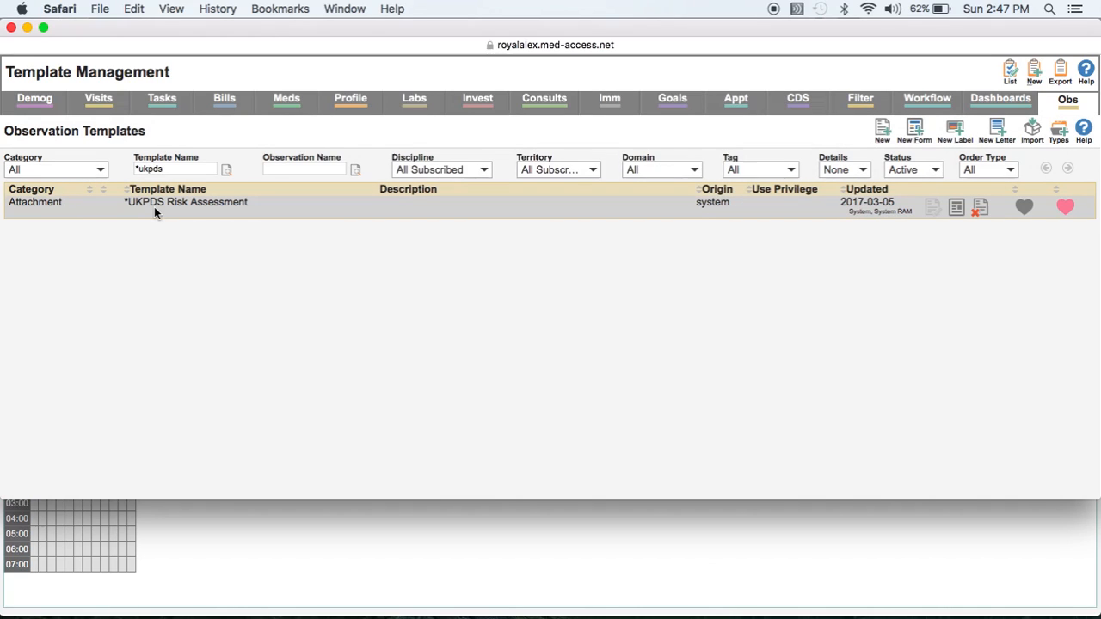
{"action": "mouse_move", "coordinate": [959, 265]}
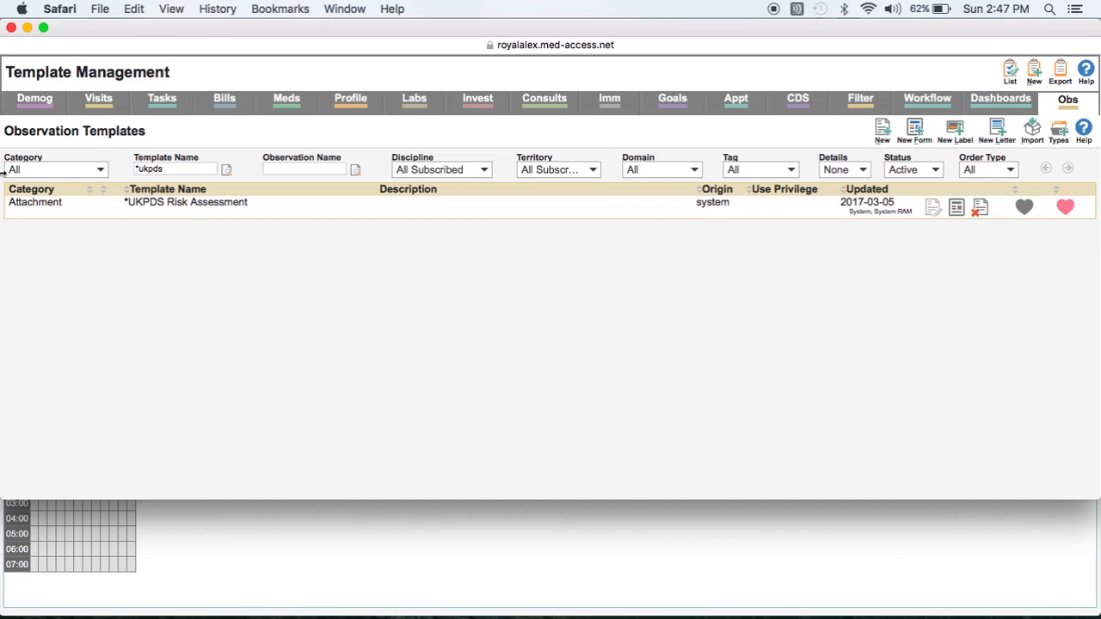
{"action": "mouse_move", "coordinate": [65, 223]}
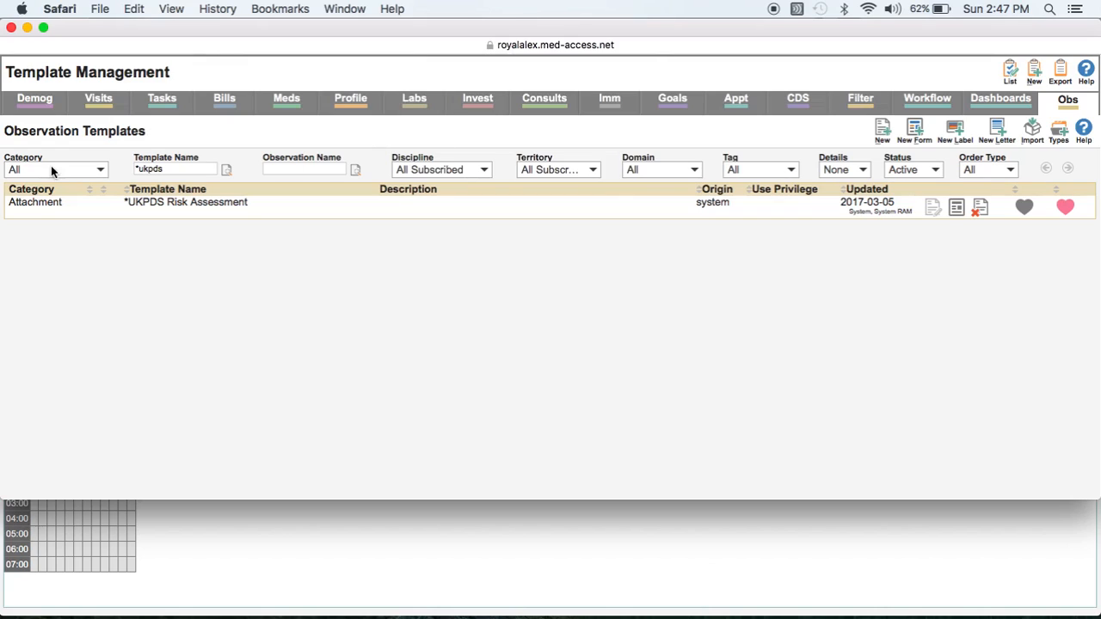
{"action": "mouse_move", "coordinate": [162, 107]}
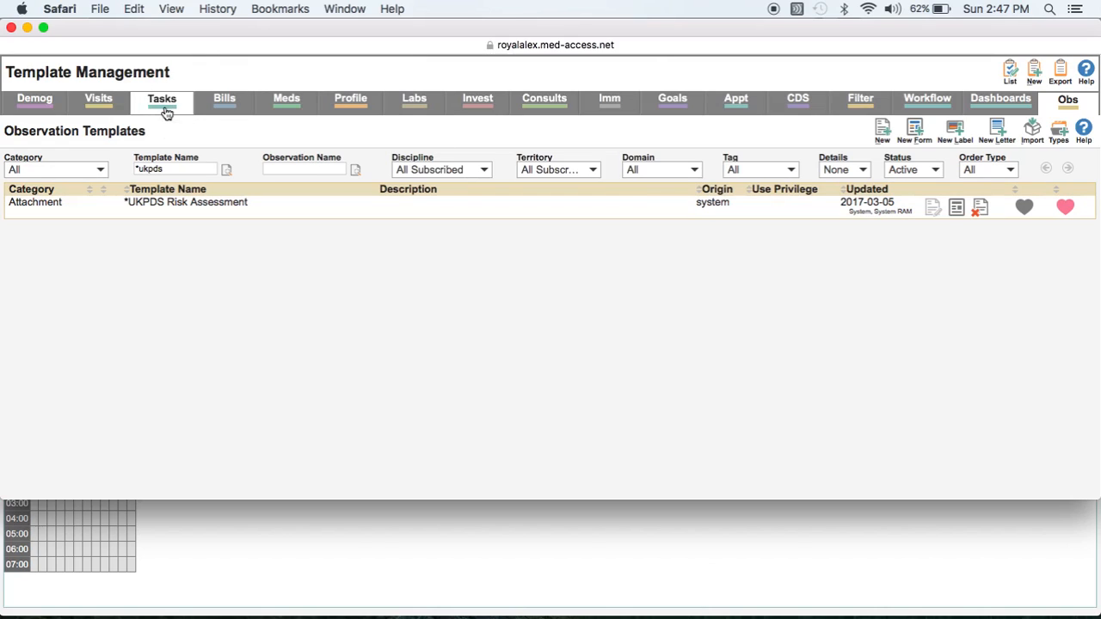
Create a task template named Framingham Risk Assessment with category Attachment and type Framingham
{"action": "left_click", "coordinate": [162, 101]}
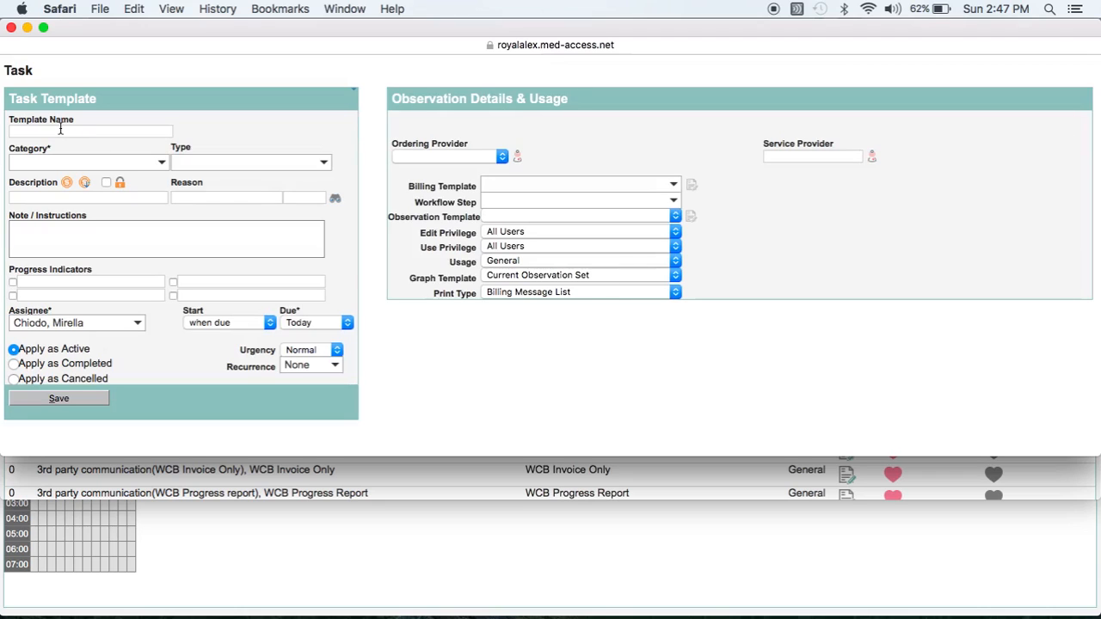
{"action": "left_click", "coordinate": [90, 131]}
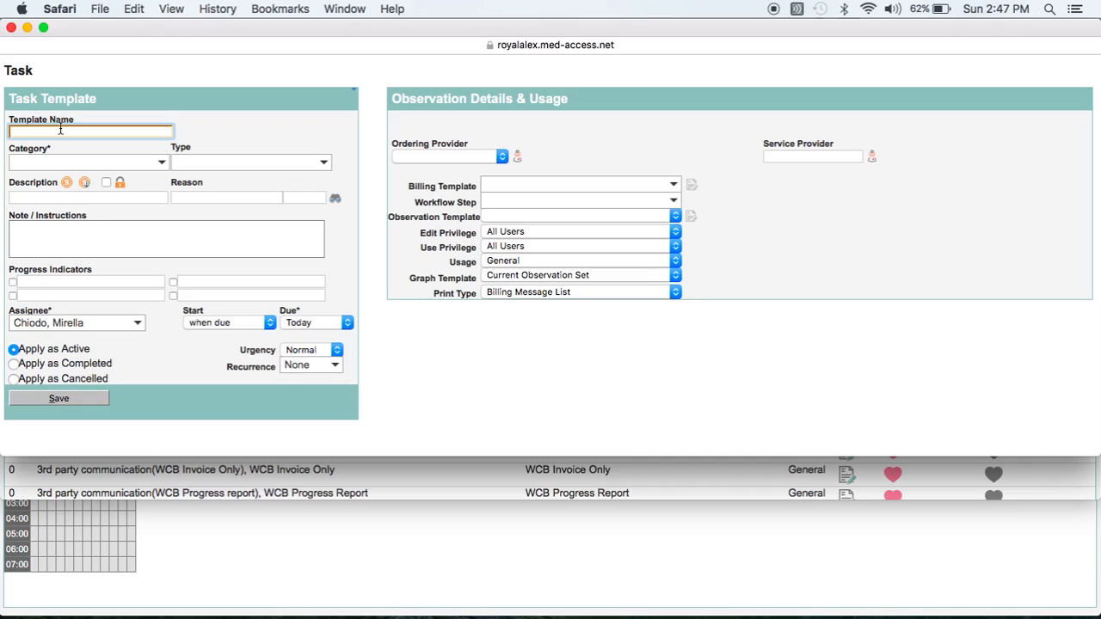
{"action": "type", "text": "Framingham Risk A"}
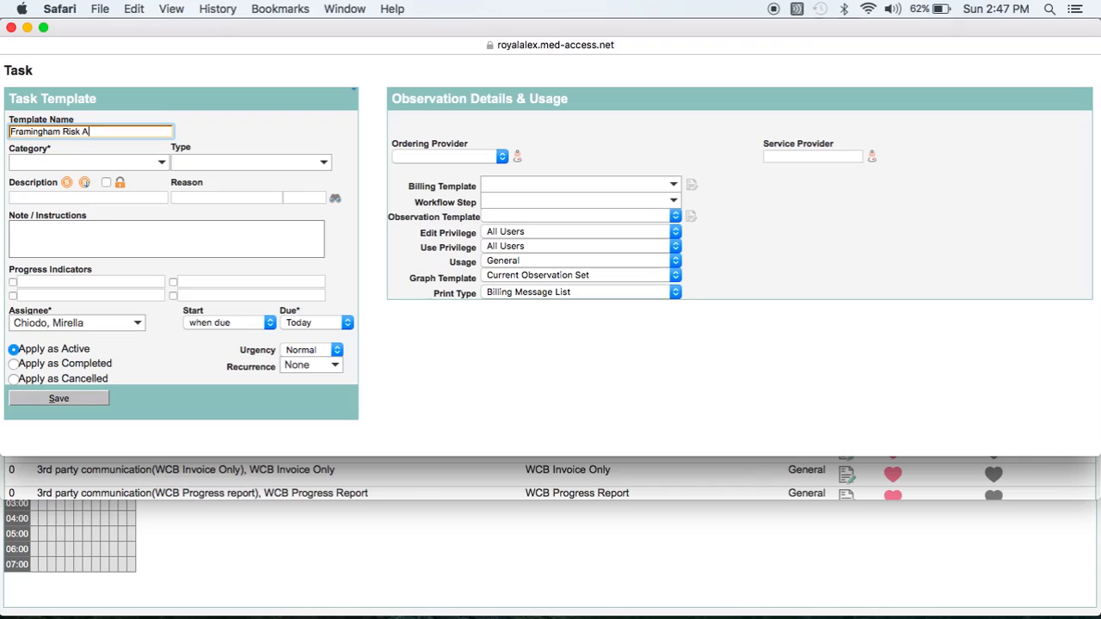
{"action": "type", "text": "ssessment"}
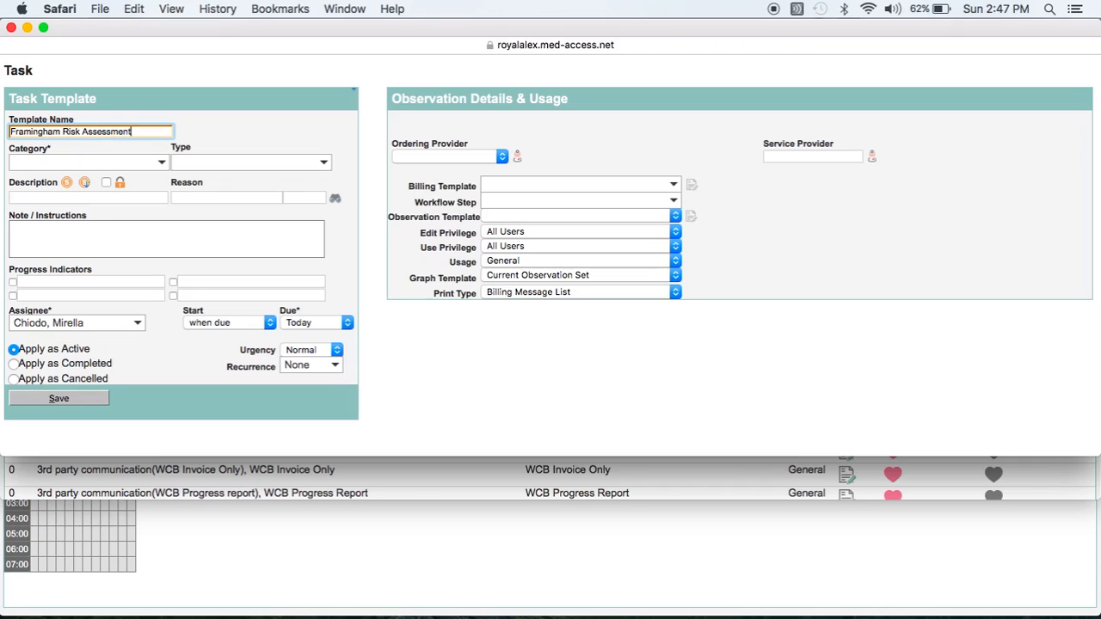
{"action": "left_click", "coordinate": [158, 162]}
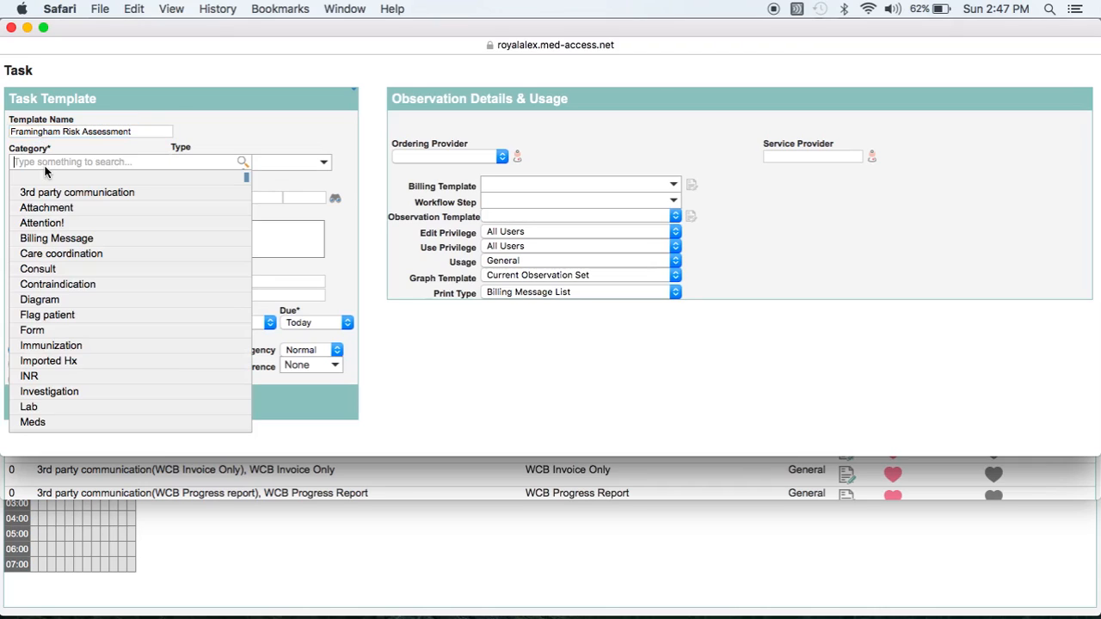
{"action": "mouse_move", "coordinate": [47, 206]}
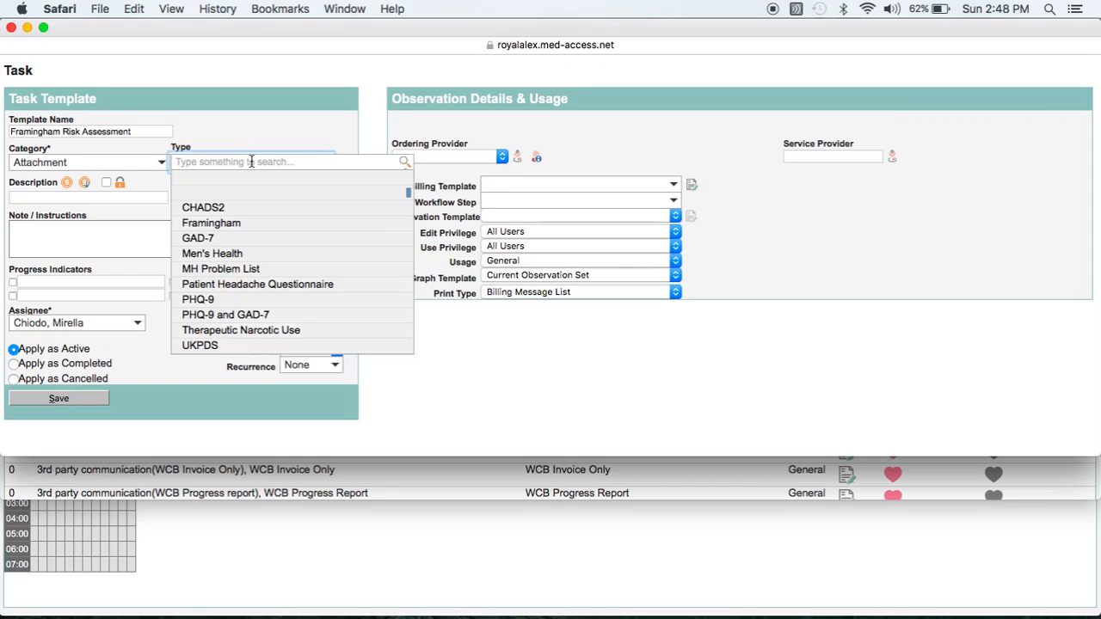
{"action": "mouse_move", "coordinate": [248, 210]}
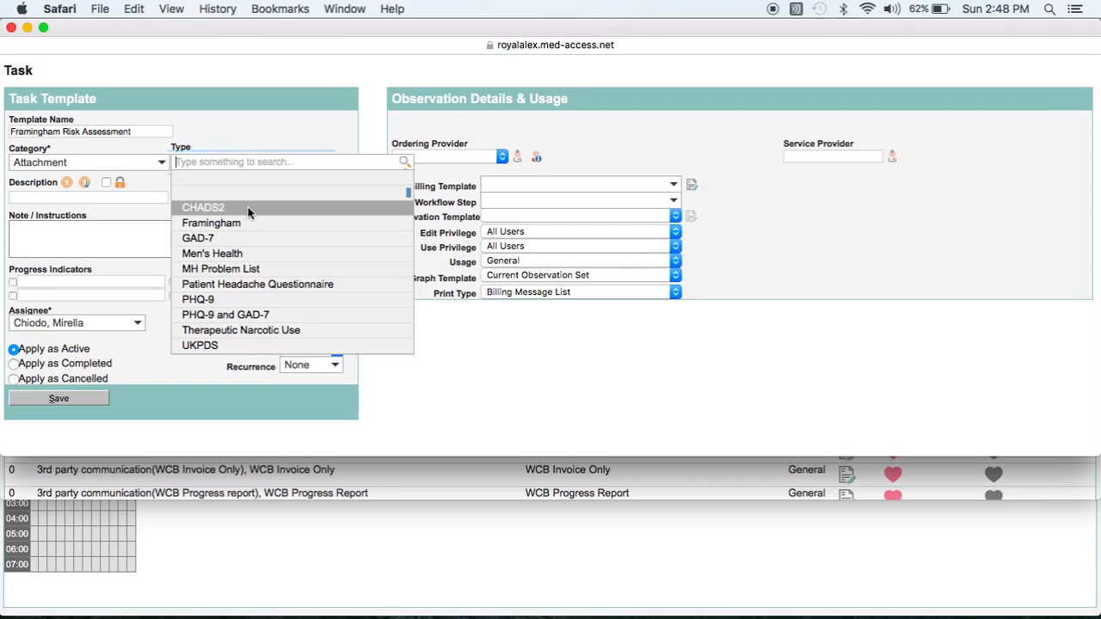
{"action": "mouse_move", "coordinate": [241, 224]}
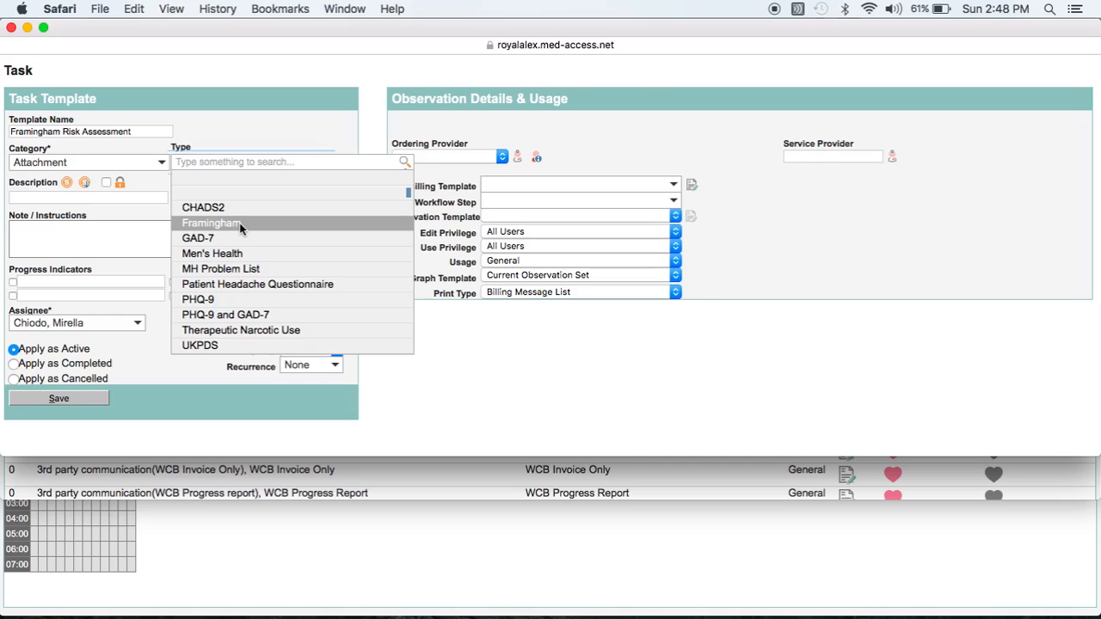
{"action": "left_click", "coordinate": [212, 223]}
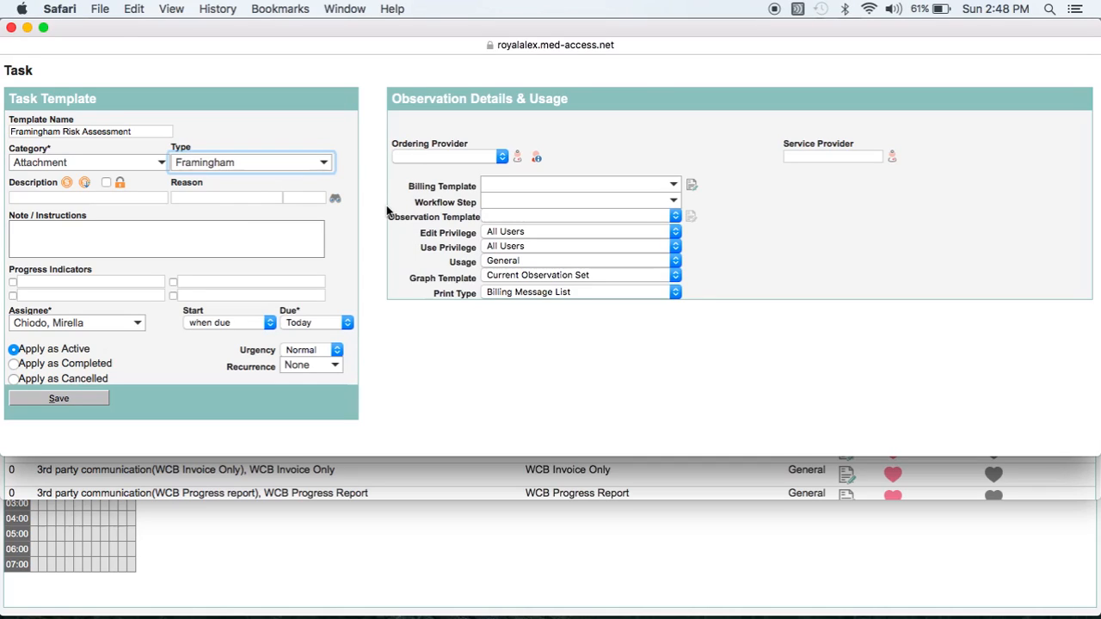
{"action": "mouse_move", "coordinate": [633, 220]}
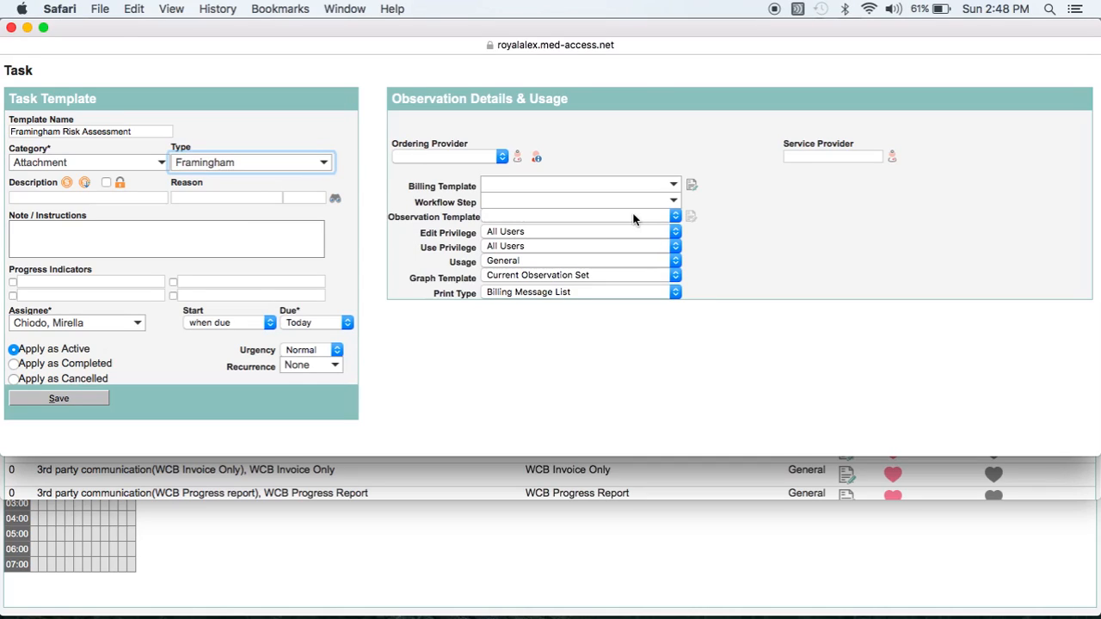
{"action": "mouse_move", "coordinate": [685, 224]}
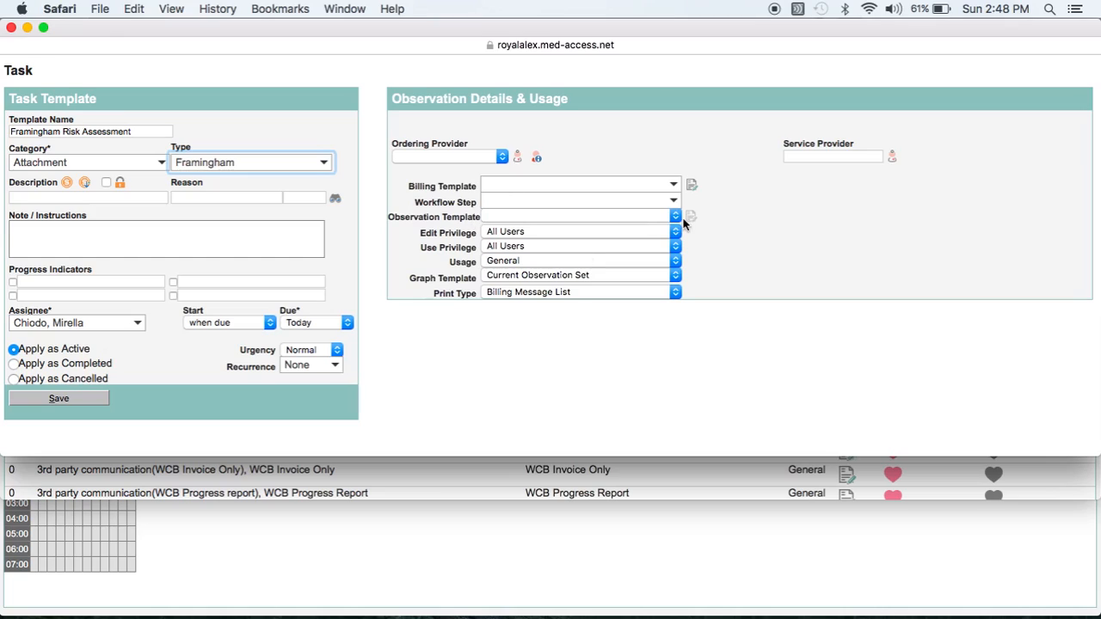
{"action": "mouse_move", "coordinate": [572, 220]}
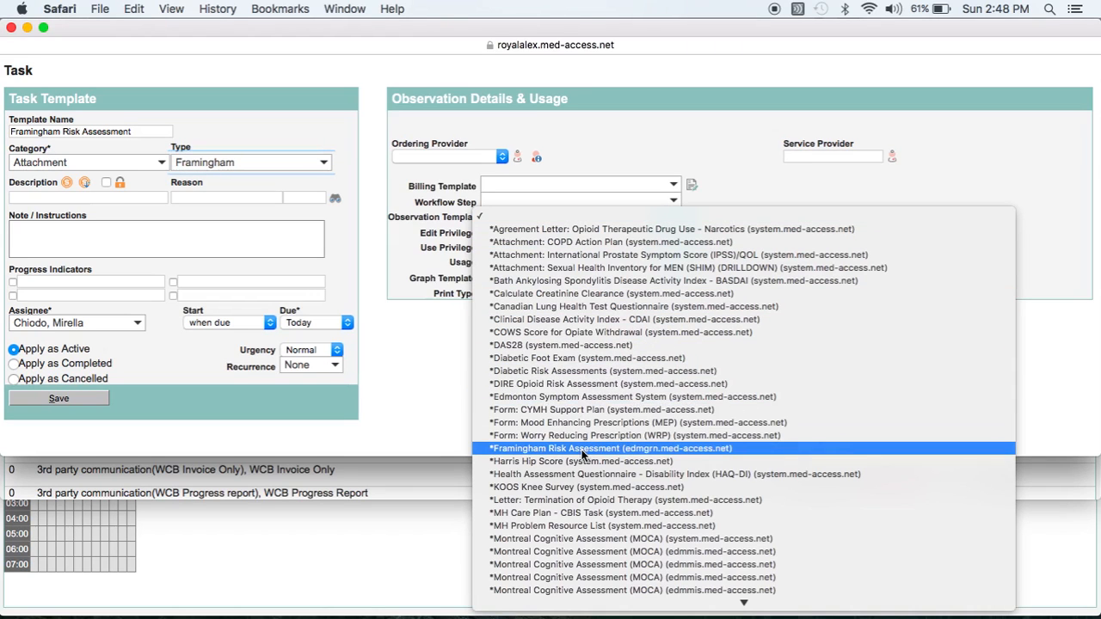
Link the *Framingham Risk Assessment observation template and set the assignee to Assign to user
{"action": "left_click", "coordinate": [612, 448]}
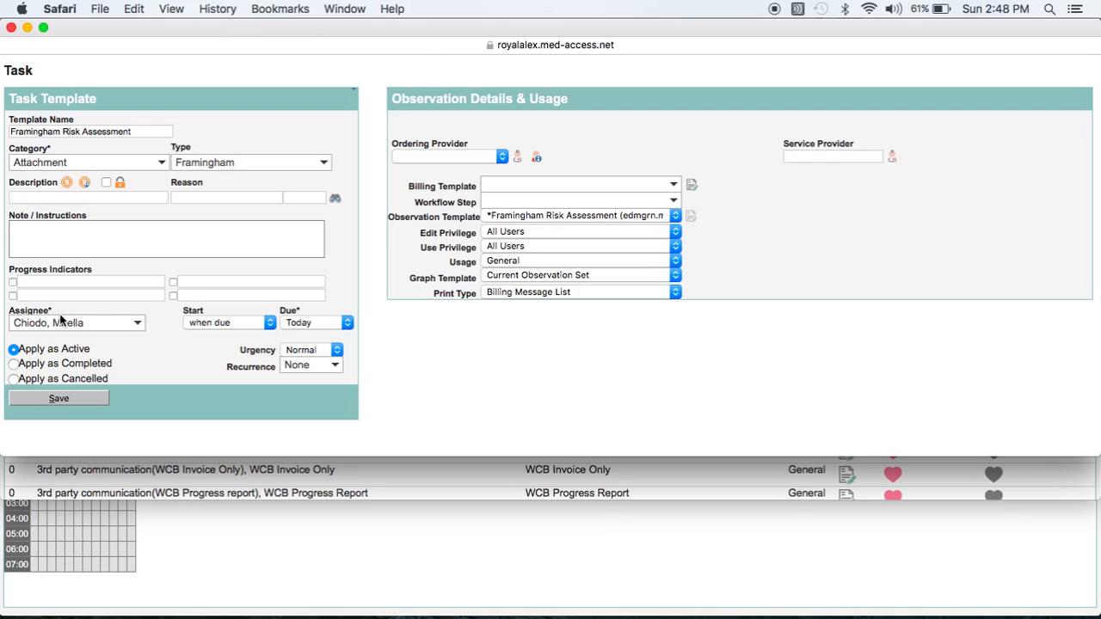
{"action": "mouse_move", "coordinate": [120, 324]}
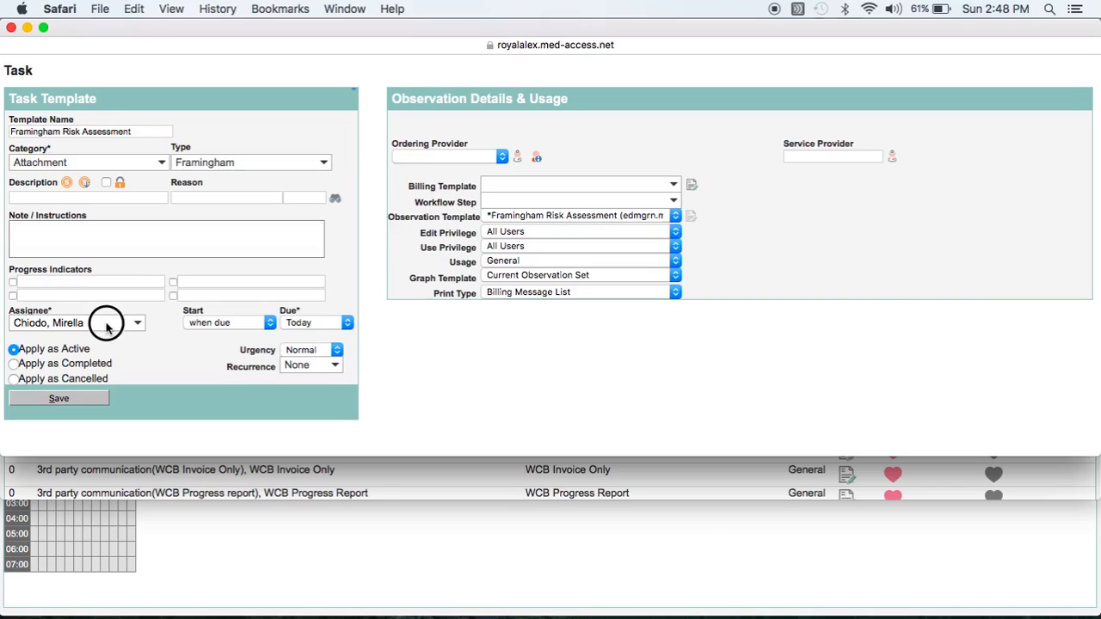
{"action": "left_click", "coordinate": [137, 323]}
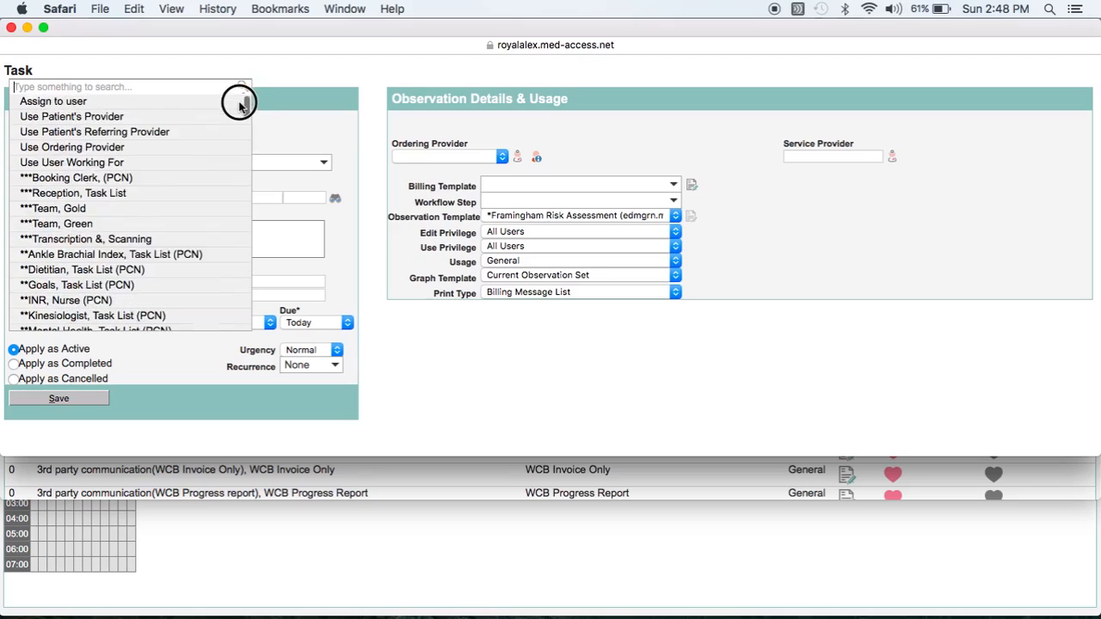
{"action": "left_click", "coordinate": [52, 100]}
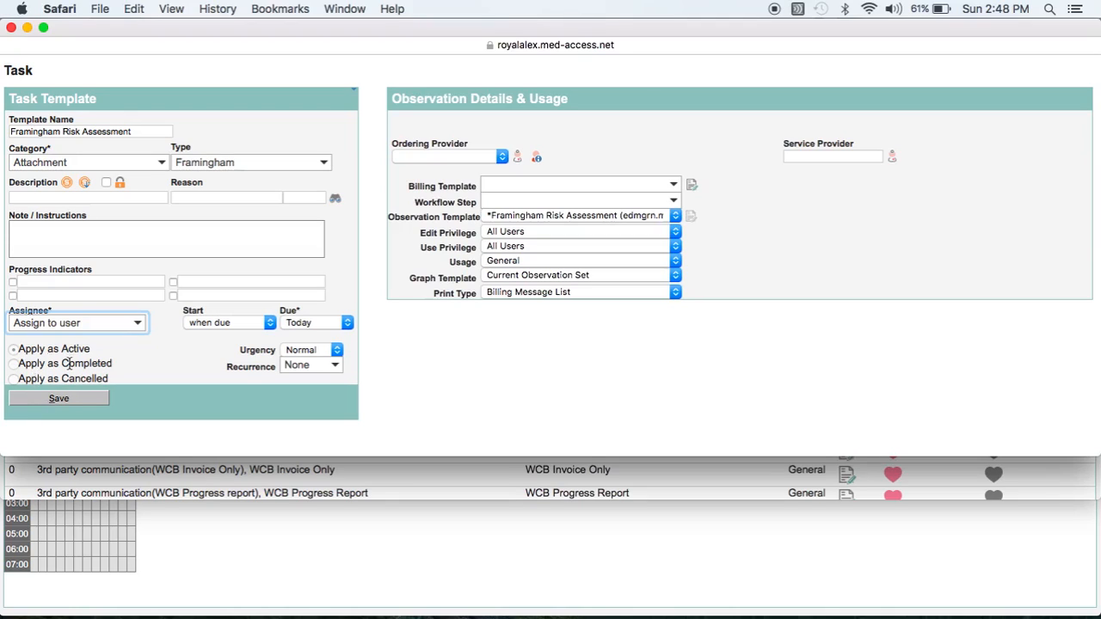
{"action": "mouse_move", "coordinate": [86, 399]}
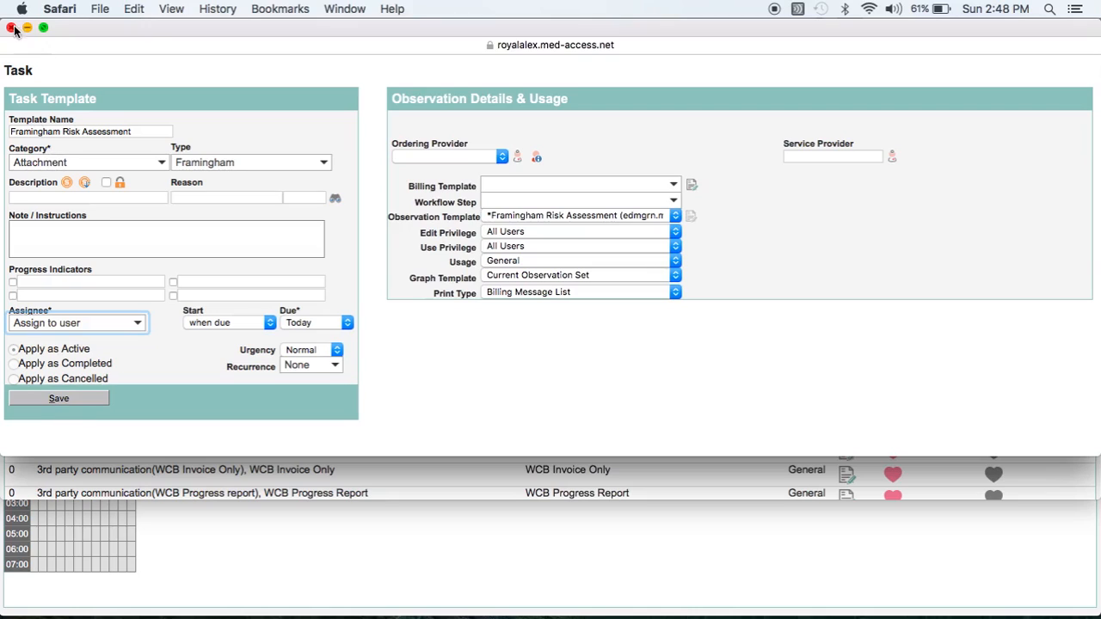
Close the task template window and bring up Bev Test's patient chart
{"action": "left_click", "coordinate": [10, 29]}
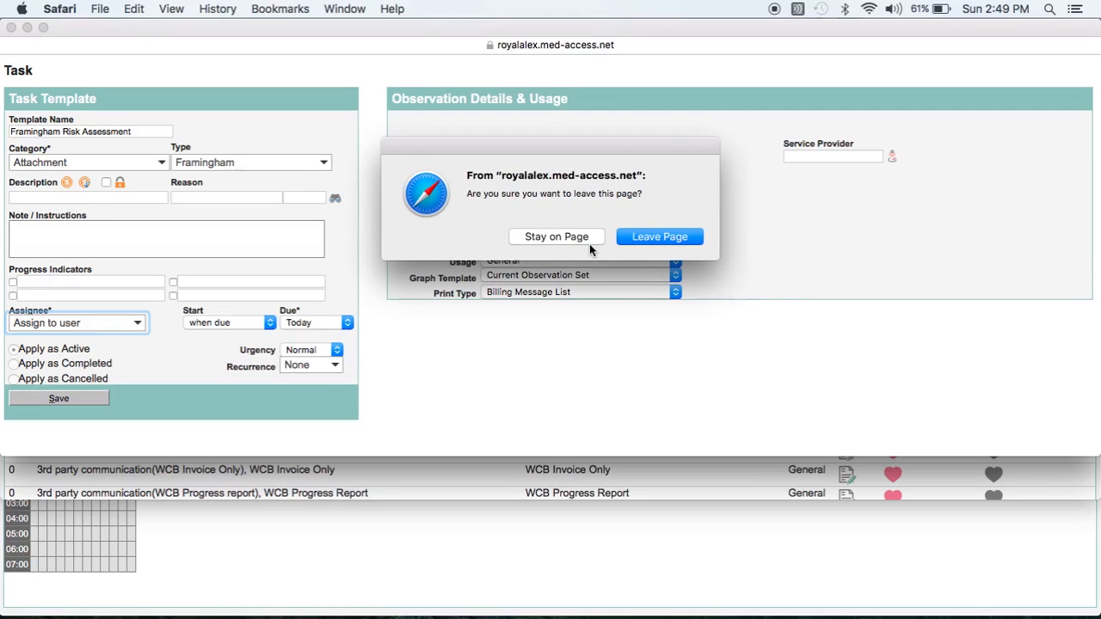
{"action": "mouse_move", "coordinate": [408, 261]}
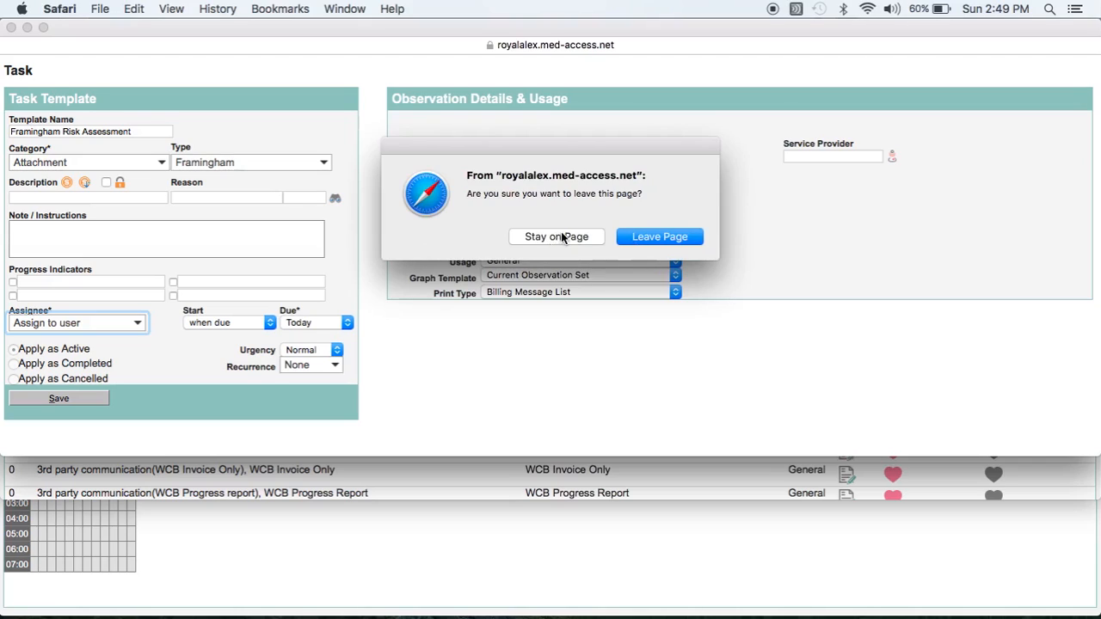
{"action": "left_click", "coordinate": [659, 237]}
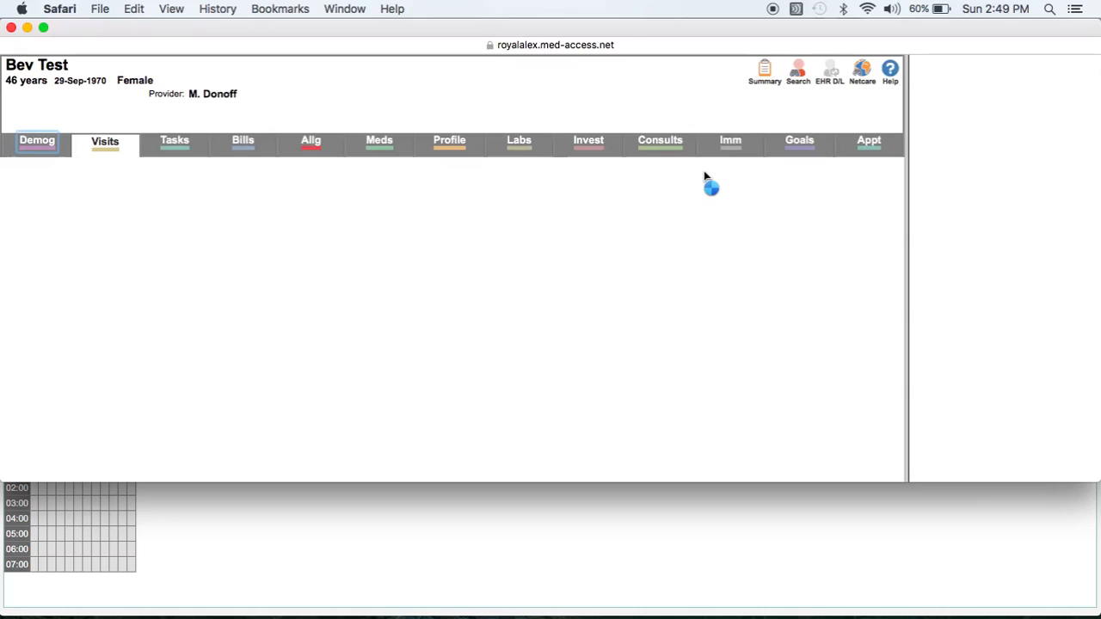
Load Bev Test's Recent Visits with the chart summary sidebar and list the new-visit task templates
{"action": "left_click", "coordinate": [103, 141]}
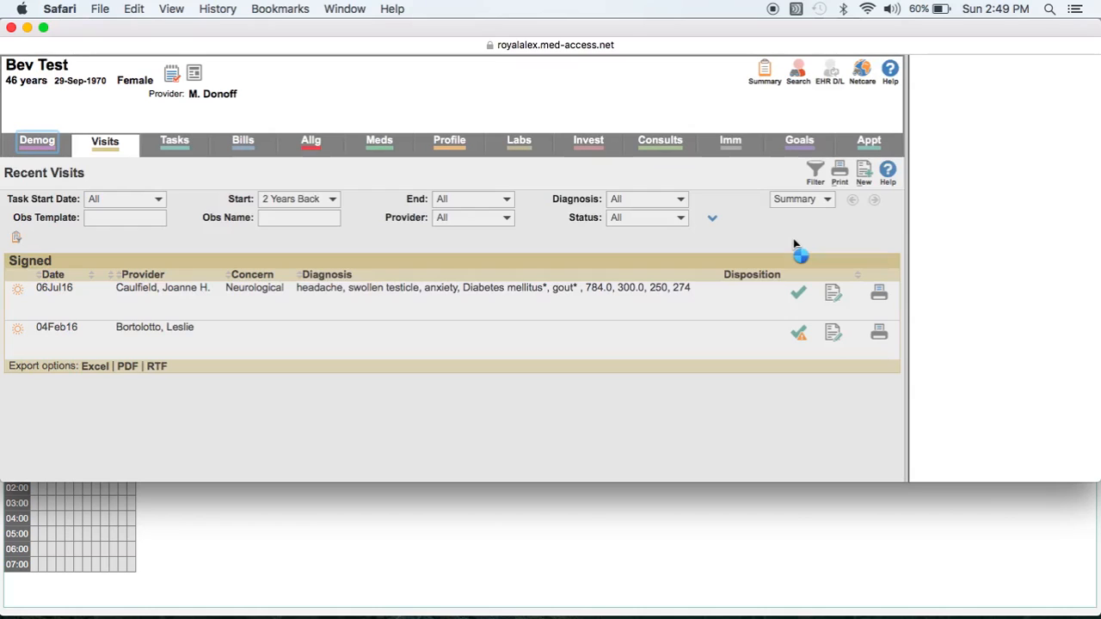
{"action": "left_click", "coordinate": [864, 171]}
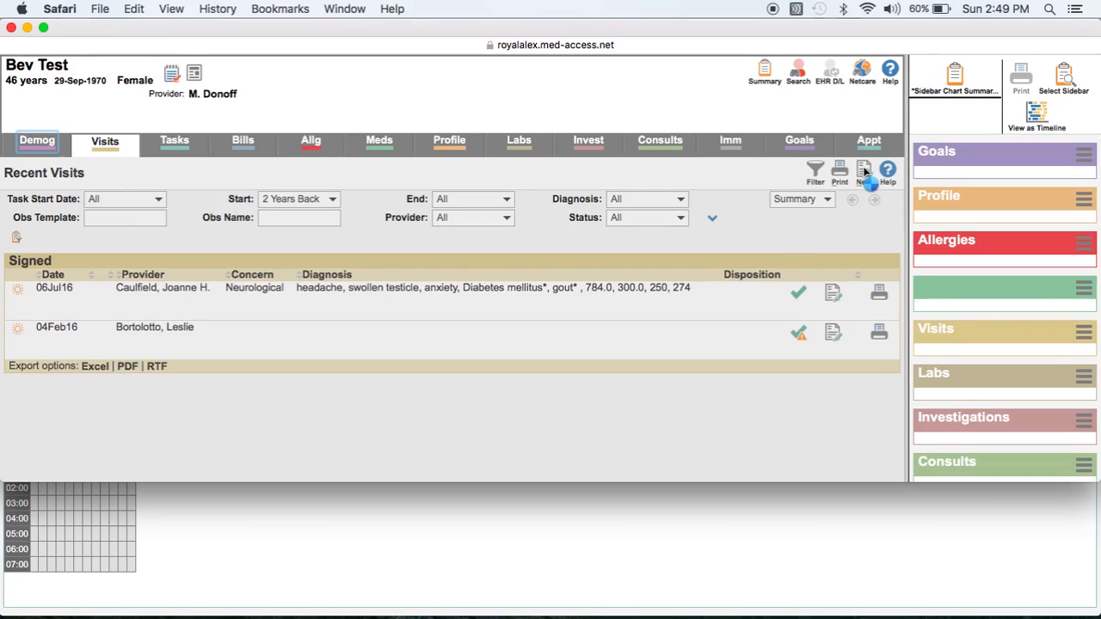
{"action": "right_click", "coordinate": [867, 170]}
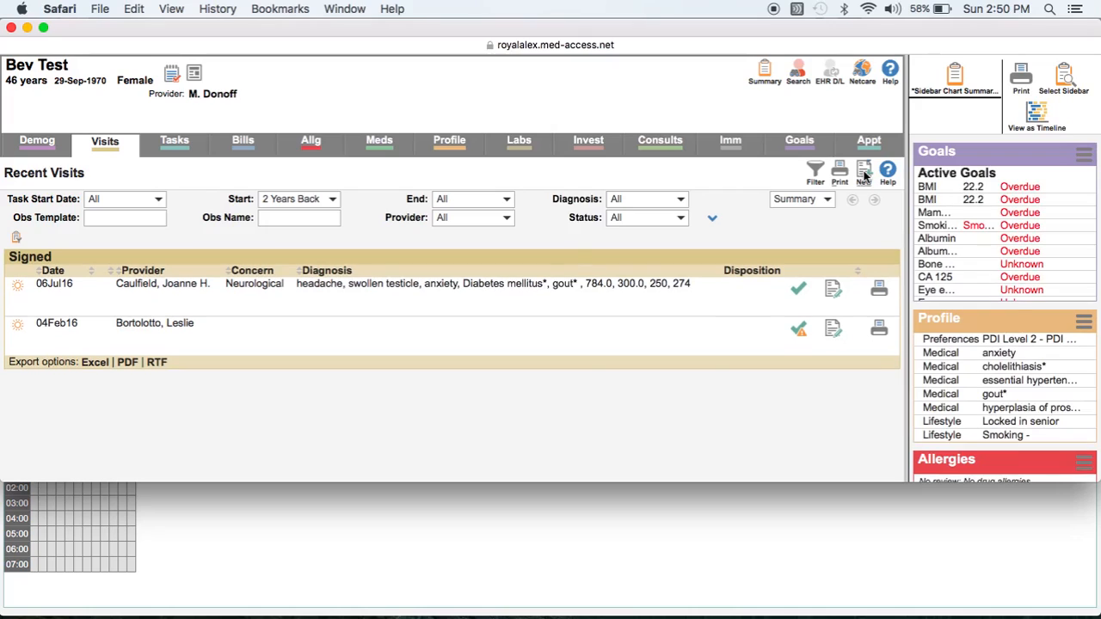
{"action": "left_click", "coordinate": [863, 170]}
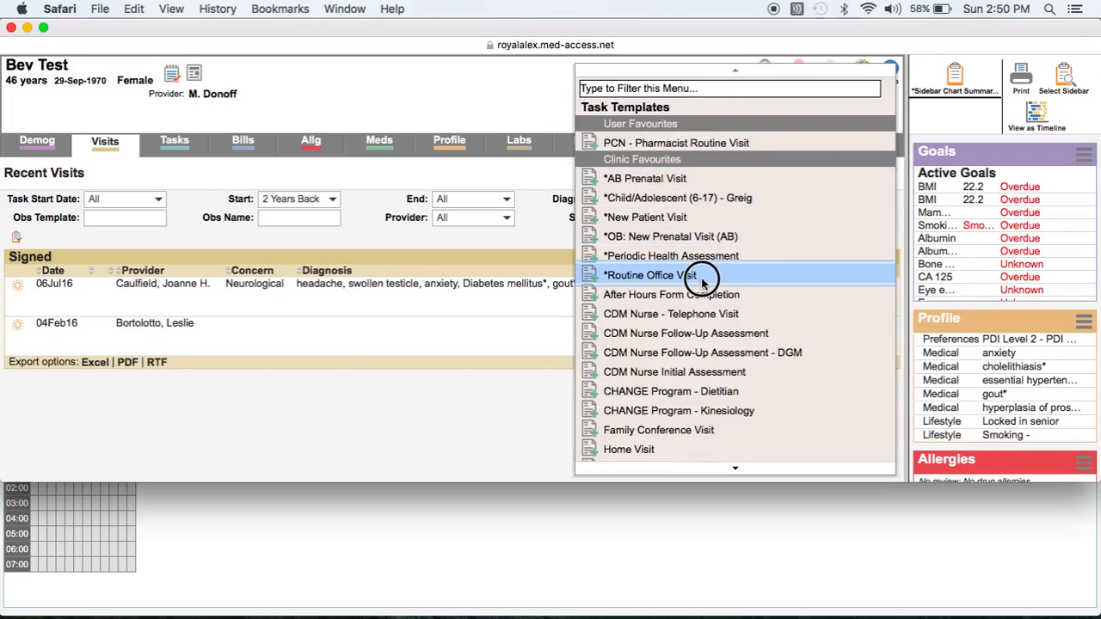
Start a new *Routine Office Visit for Bev Test from the Task Templates list
{"action": "left_click", "coordinate": [660, 275]}
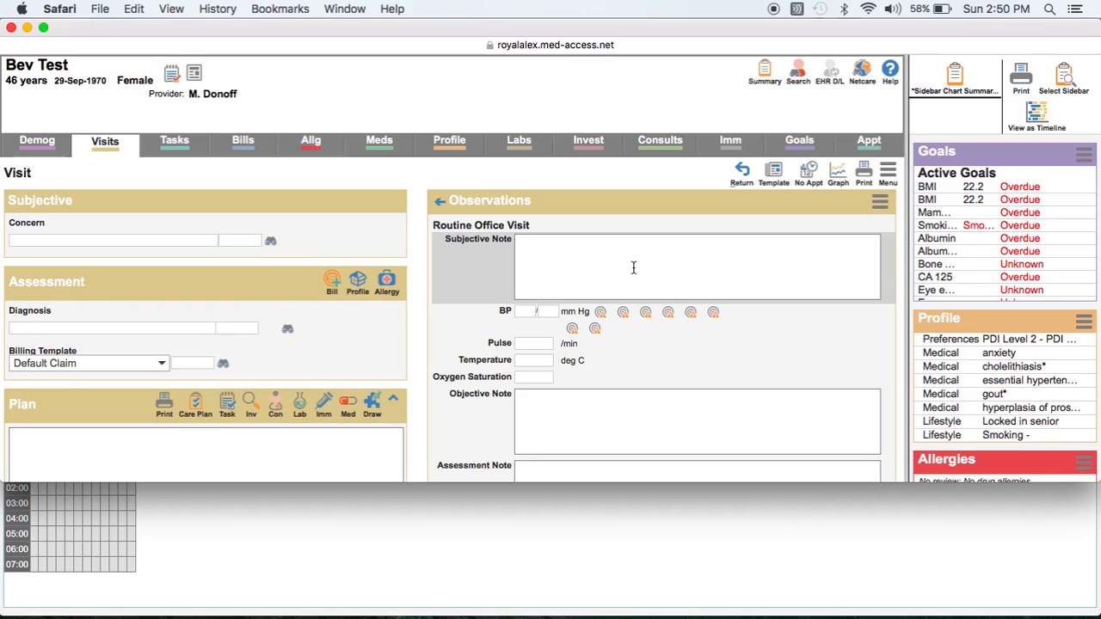
{"action": "mouse_move", "coordinate": [227, 406]}
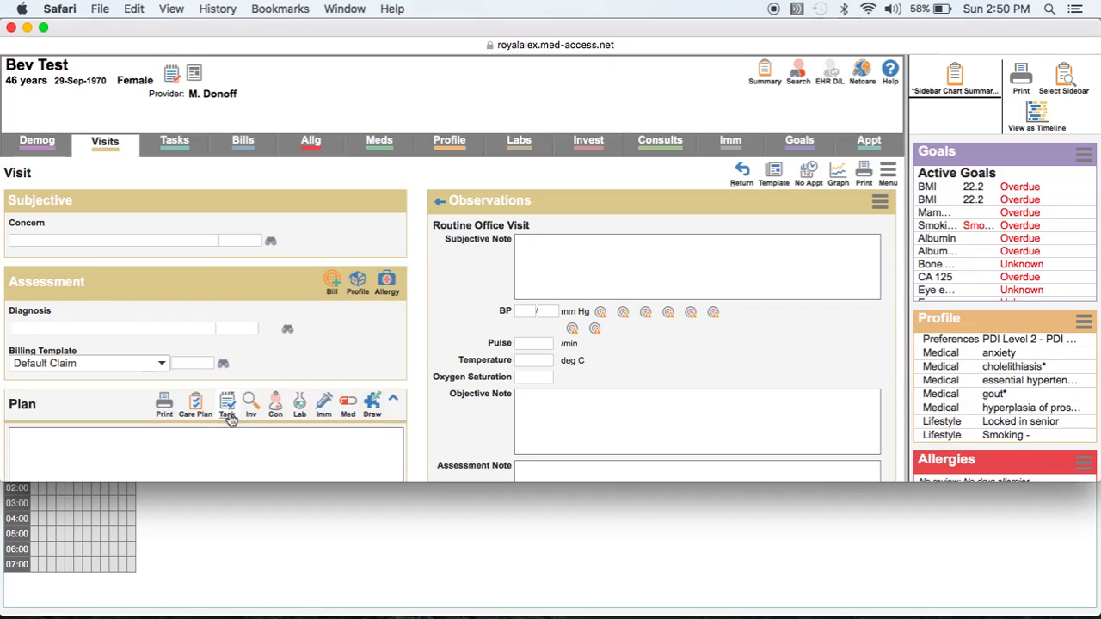
{"action": "left_click", "coordinate": [227, 401]}
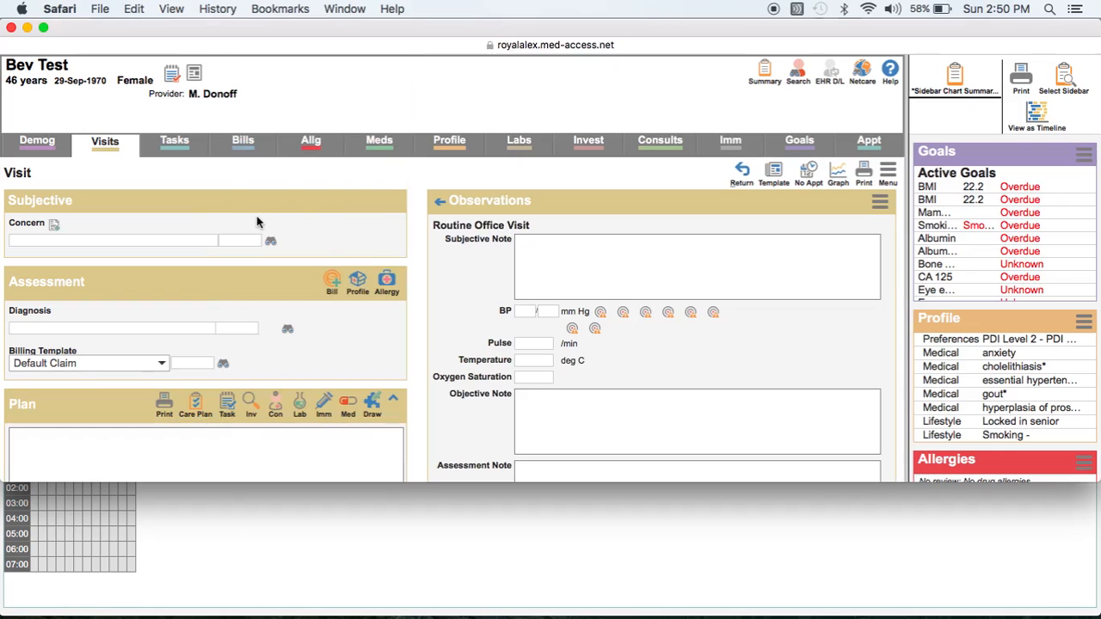
Add an Attachment task using the *Framingham Risk Assessment observation template to the visit plan
{"action": "left_click", "coordinate": [227, 402]}
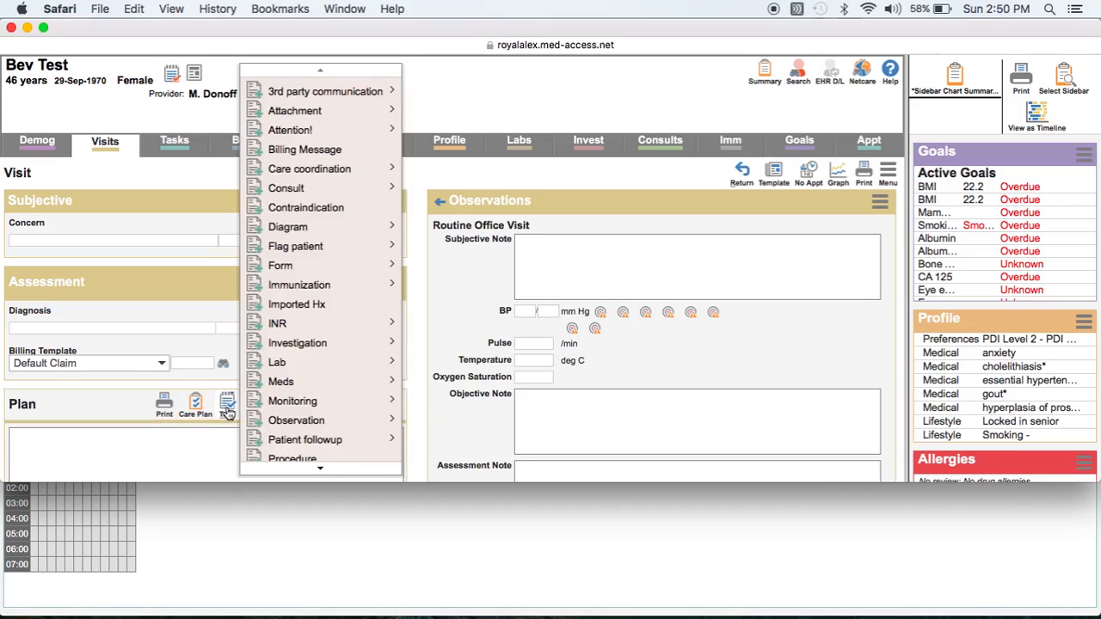
{"action": "mouse_move", "coordinate": [294, 110]}
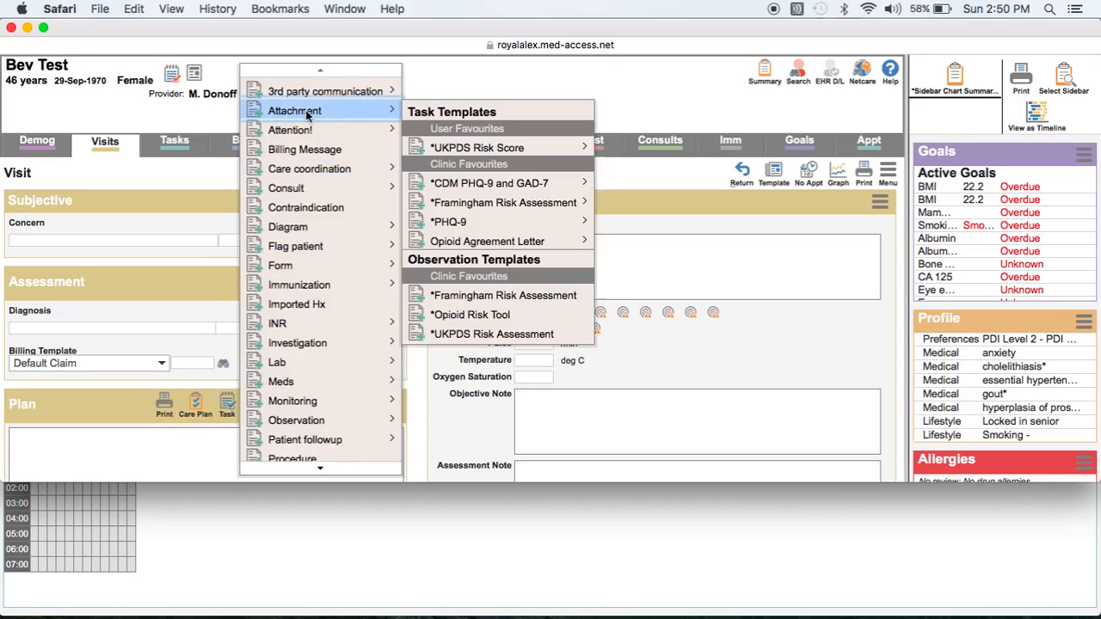
{"action": "mouse_move", "coordinate": [469, 148]}
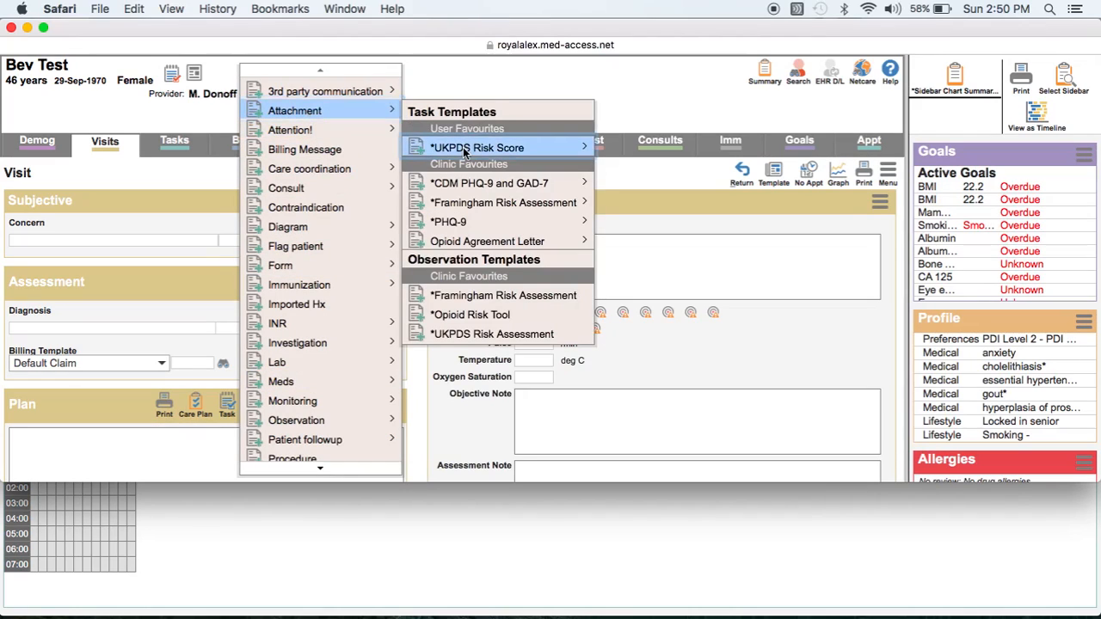
{"action": "mouse_move", "coordinate": [482, 210]}
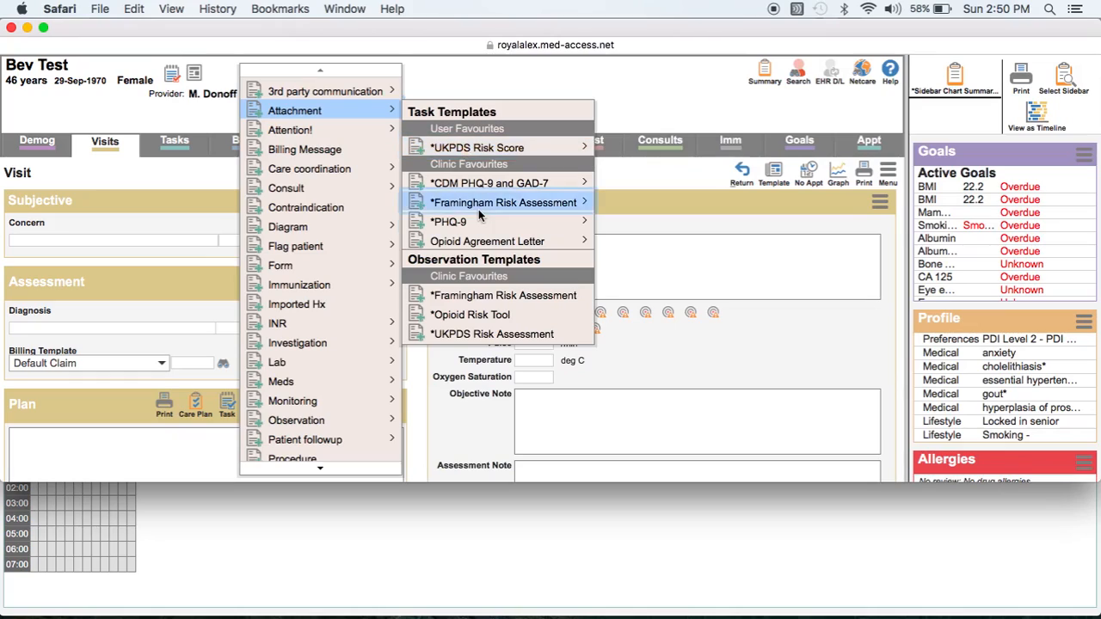
{"action": "mouse_move", "coordinate": [489, 296]}
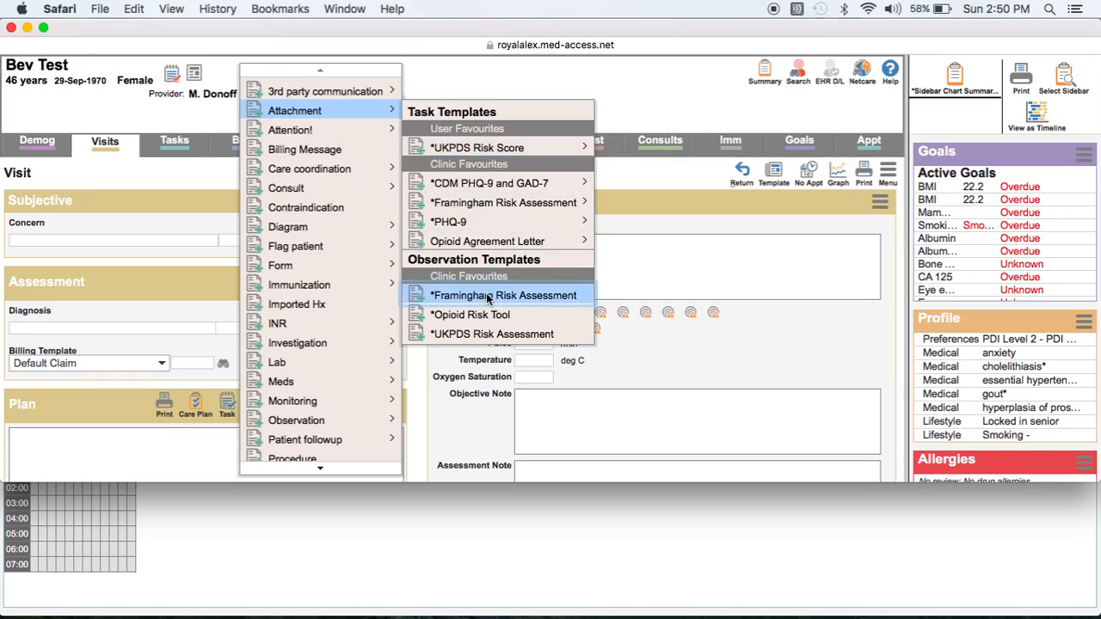
{"action": "left_click", "coordinate": [506, 296]}
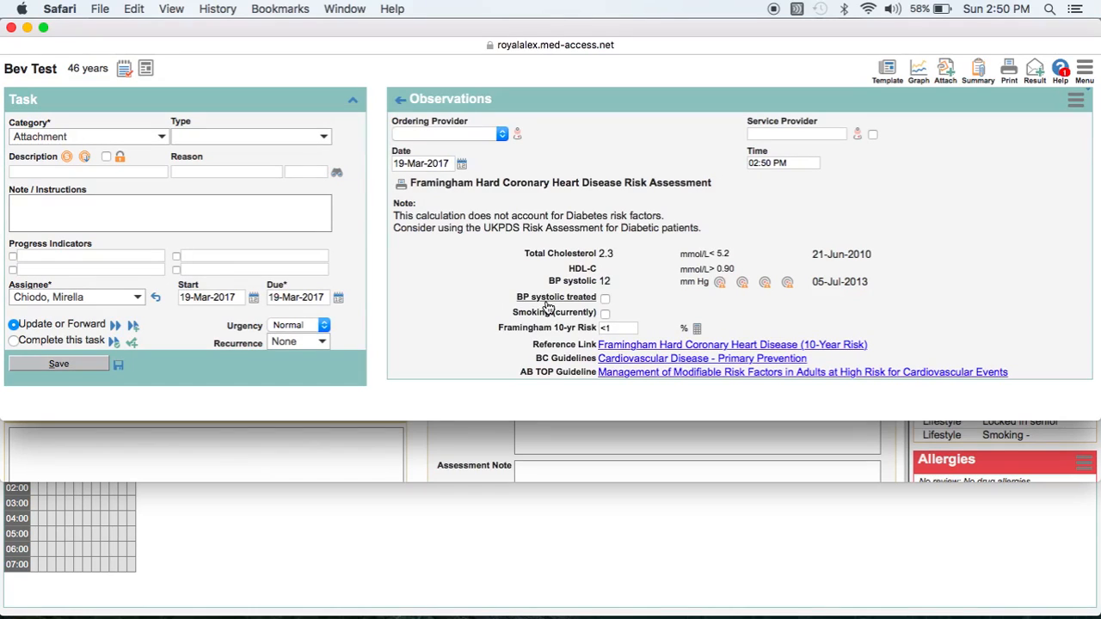
{"action": "mouse_move", "coordinate": [669, 265]}
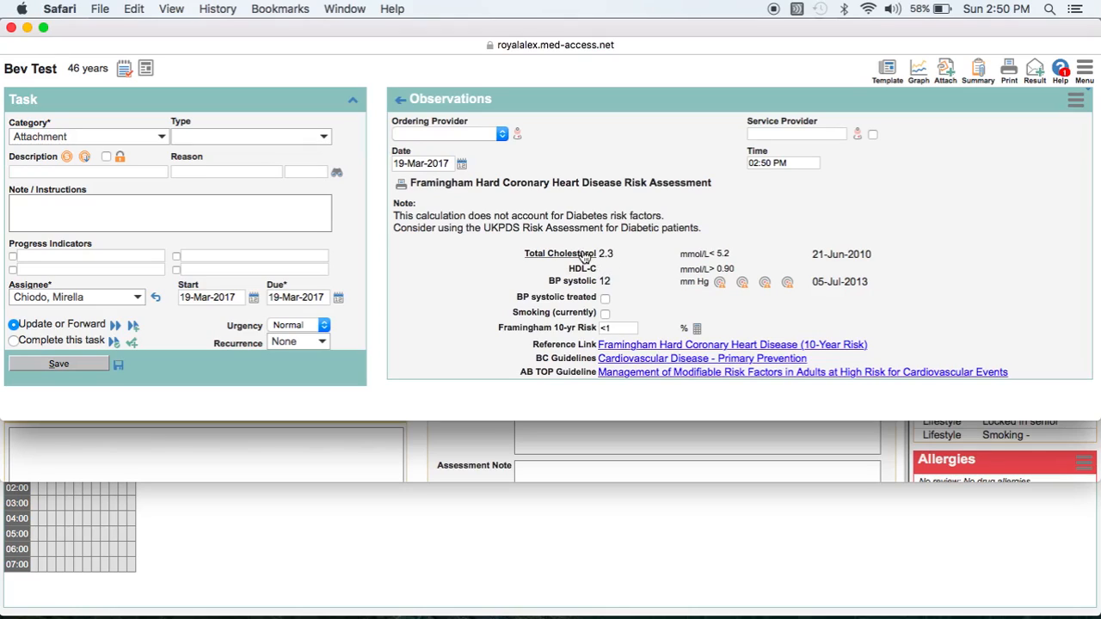
{"action": "mouse_move", "coordinate": [609, 261]}
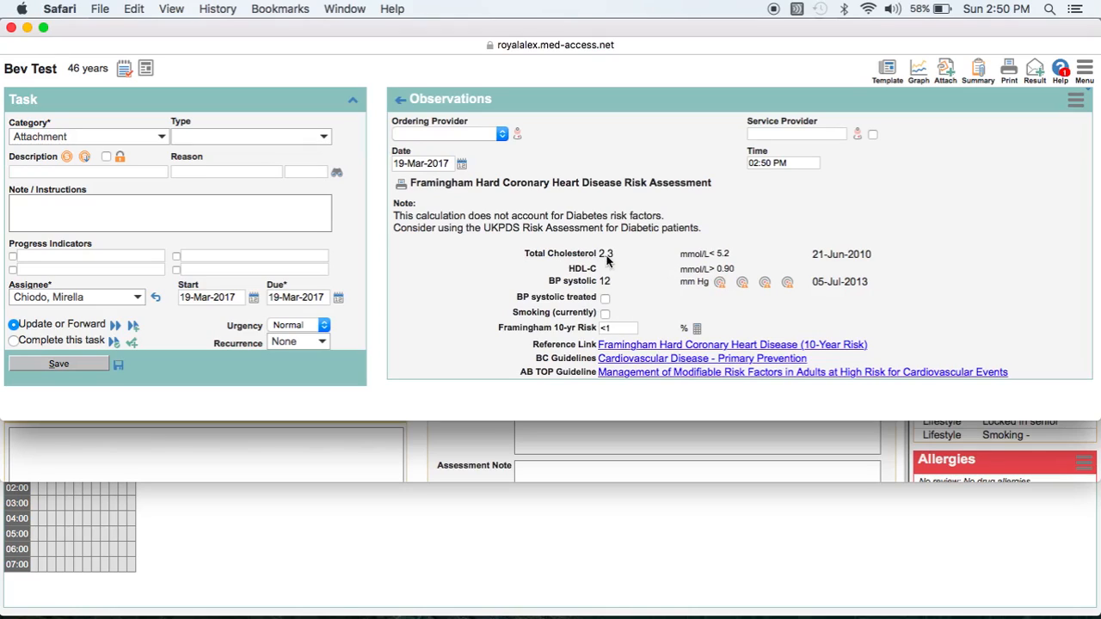
{"action": "mouse_move", "coordinate": [578, 287]}
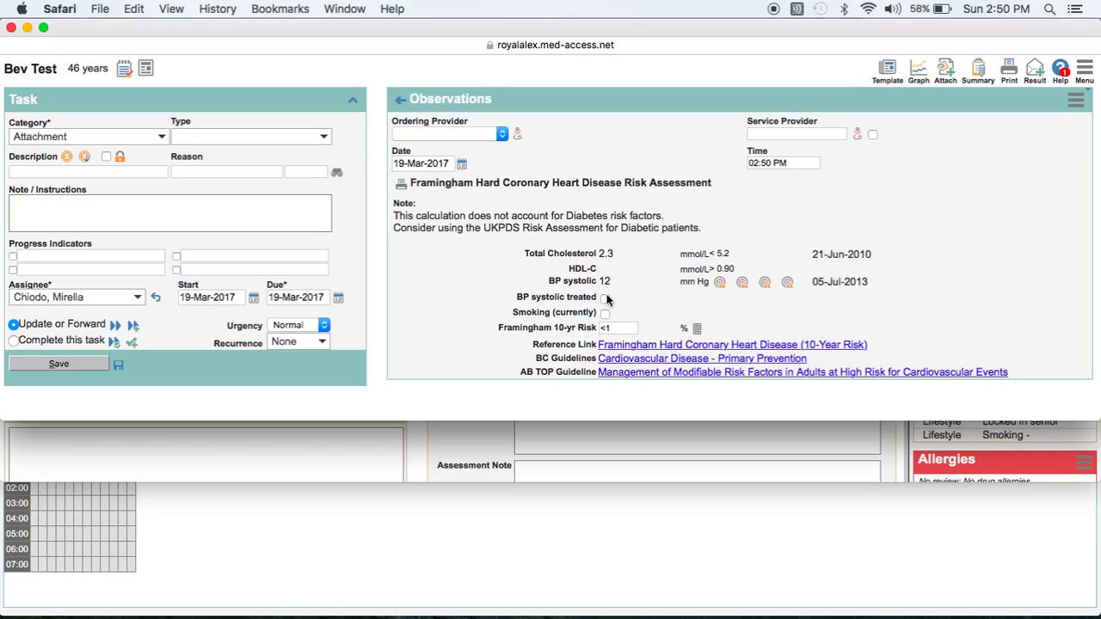
Tick BP systolic treated and Smoking (currently), check the 10-yr Risk, mark the task complete and save it
{"action": "left_click", "coordinate": [606, 296]}
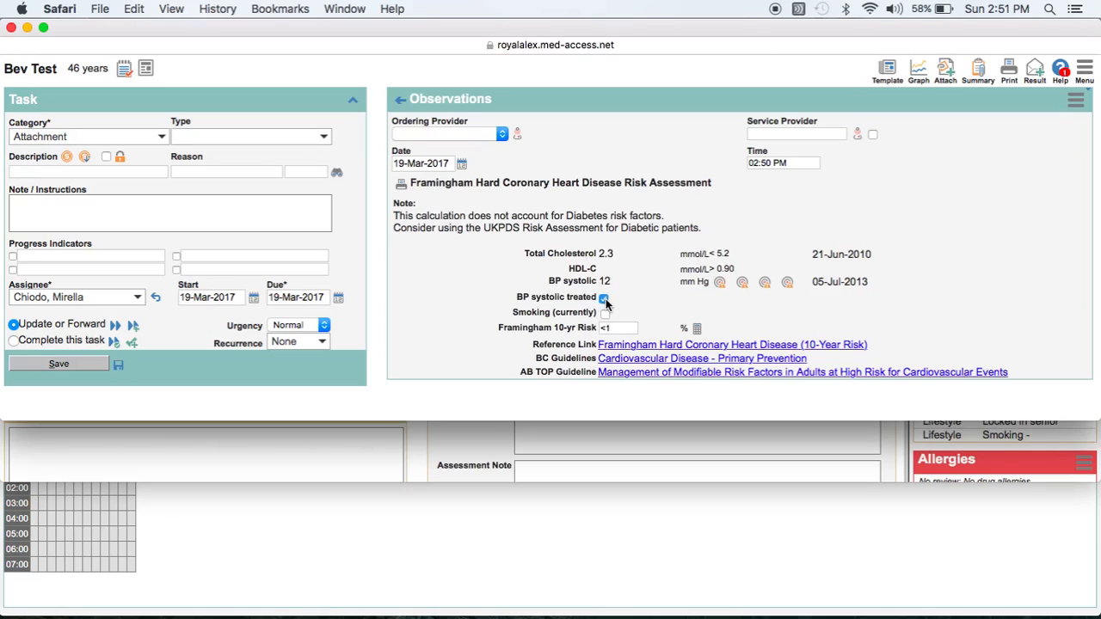
{"action": "left_click", "coordinate": [604, 295]}
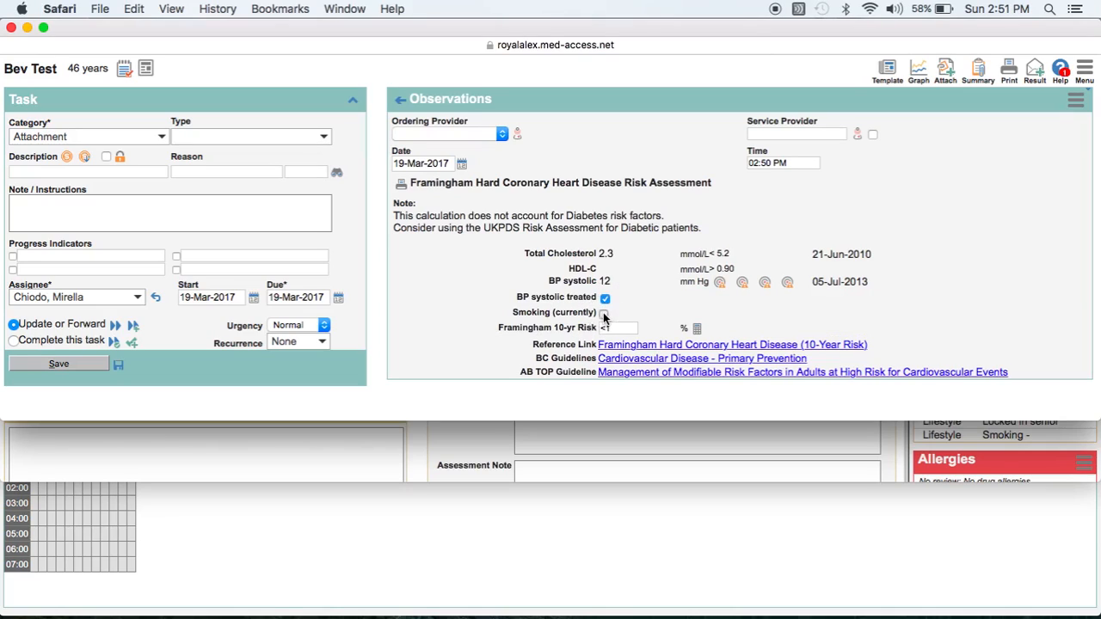
{"action": "left_click", "coordinate": [604, 313]}
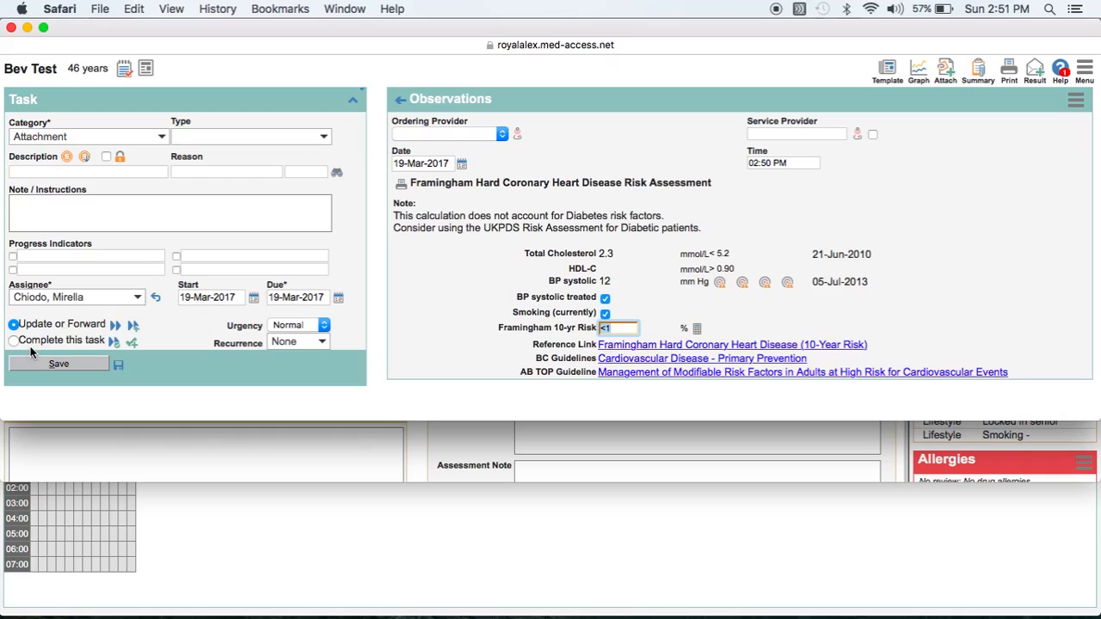
{"action": "left_click", "coordinate": [12, 341]}
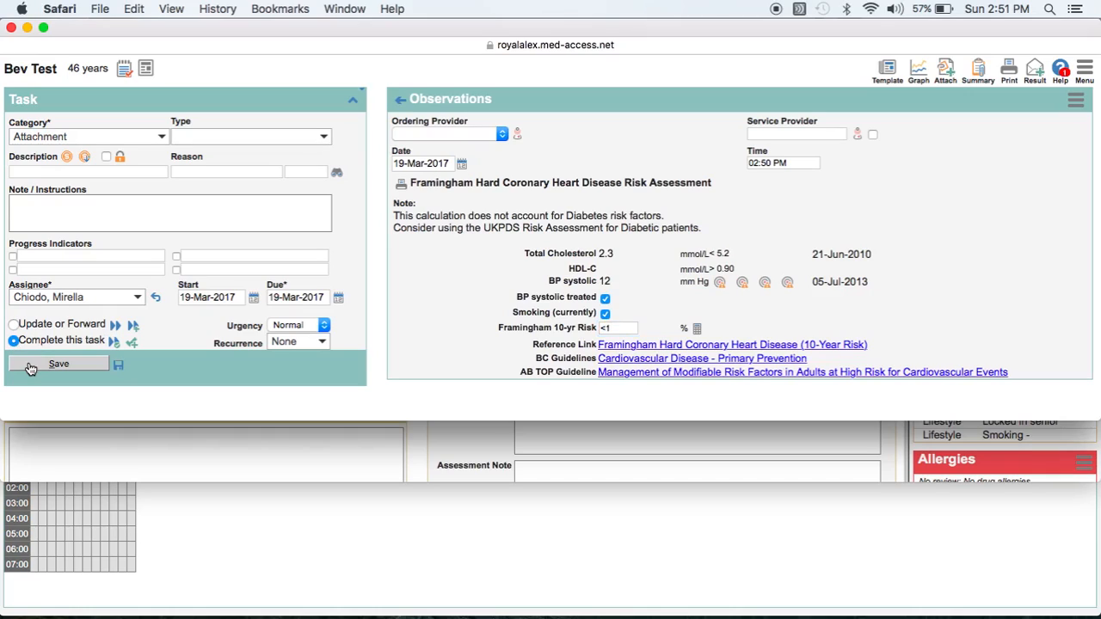
{"action": "left_click", "coordinate": [58, 363]}
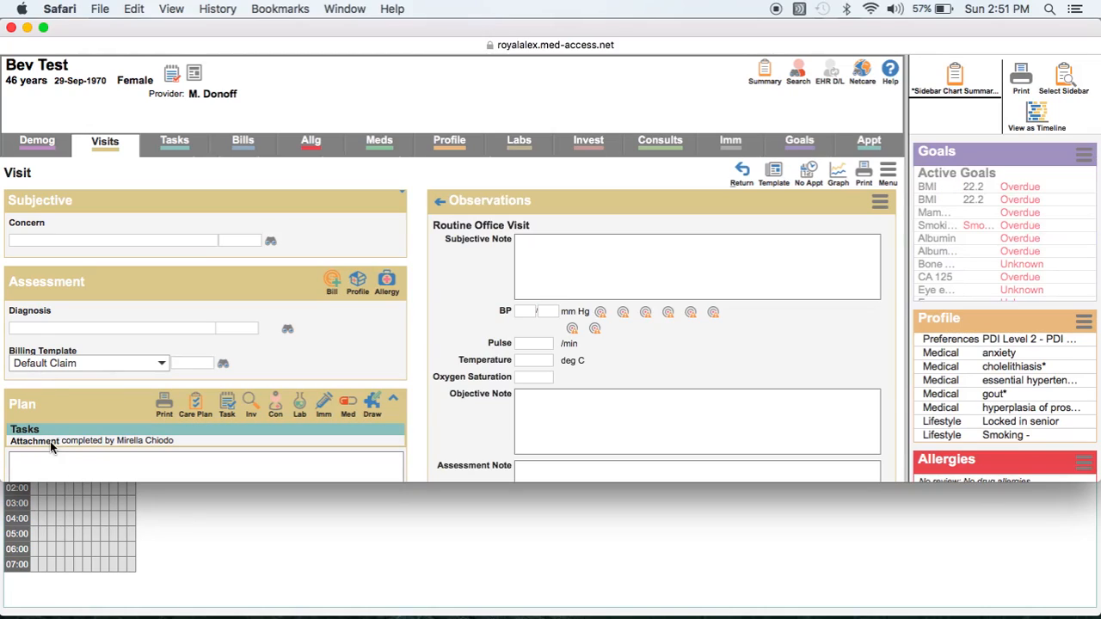
{"action": "mouse_move", "coordinate": [66, 409]}
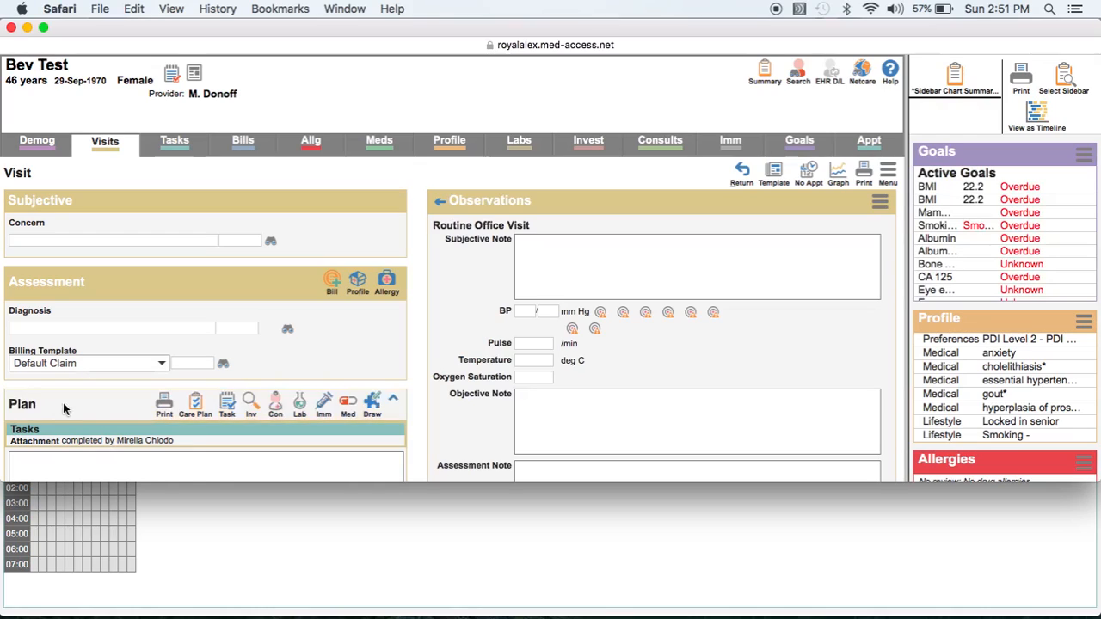
{"action": "mouse_move", "coordinate": [34, 441]}
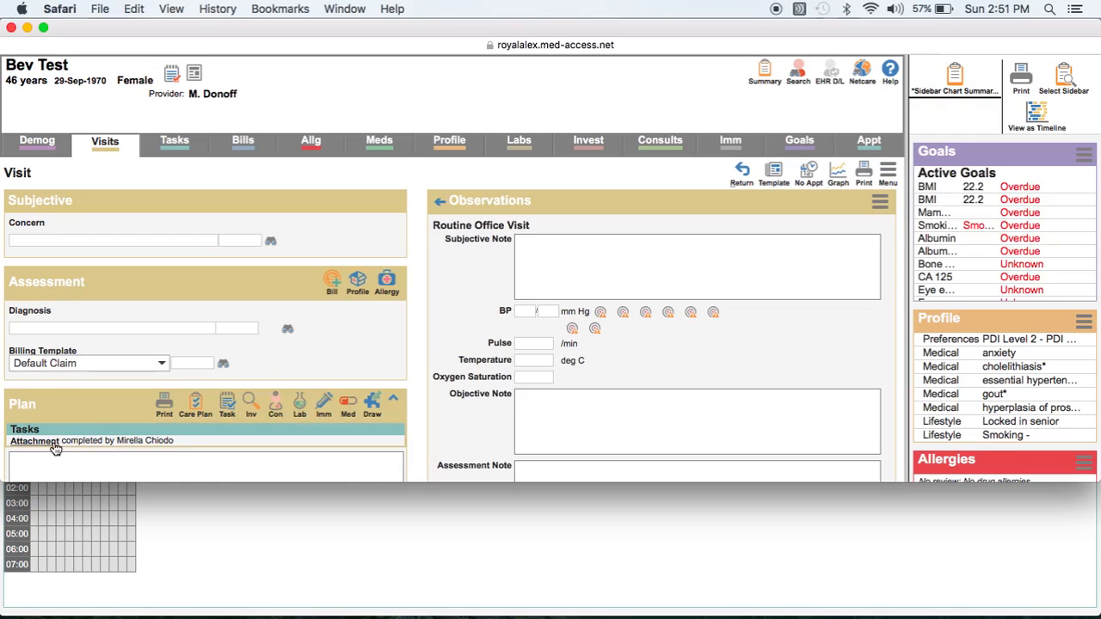
{"action": "mouse_move", "coordinate": [180, 146]}
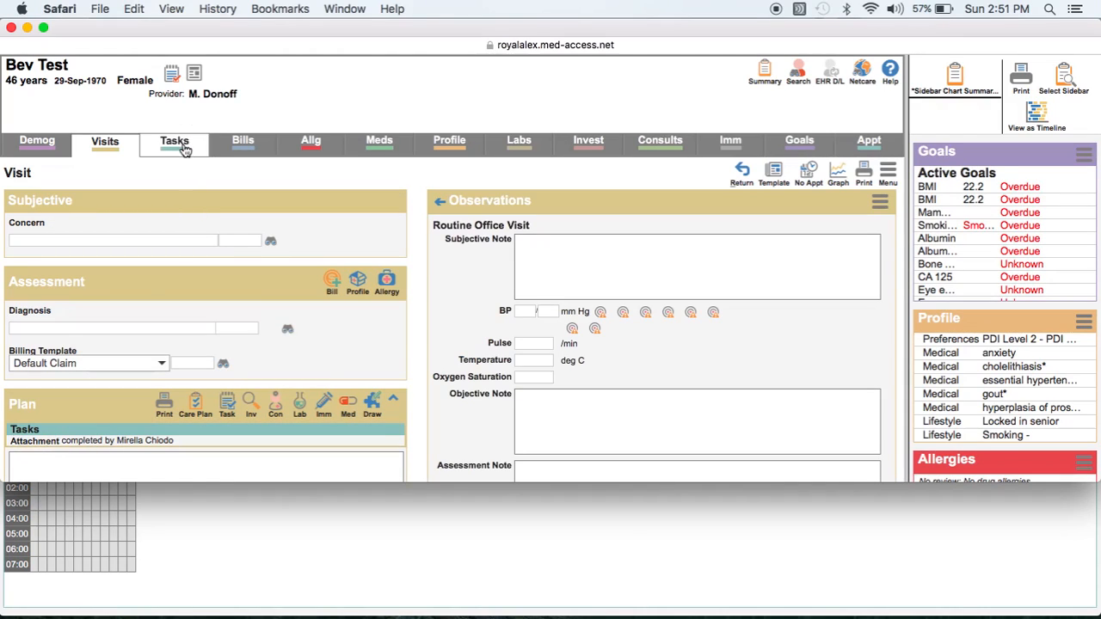
Review Bev Test's Tasks list showing the Framingham attachment task among active tasks
{"action": "left_click", "coordinate": [173, 141]}
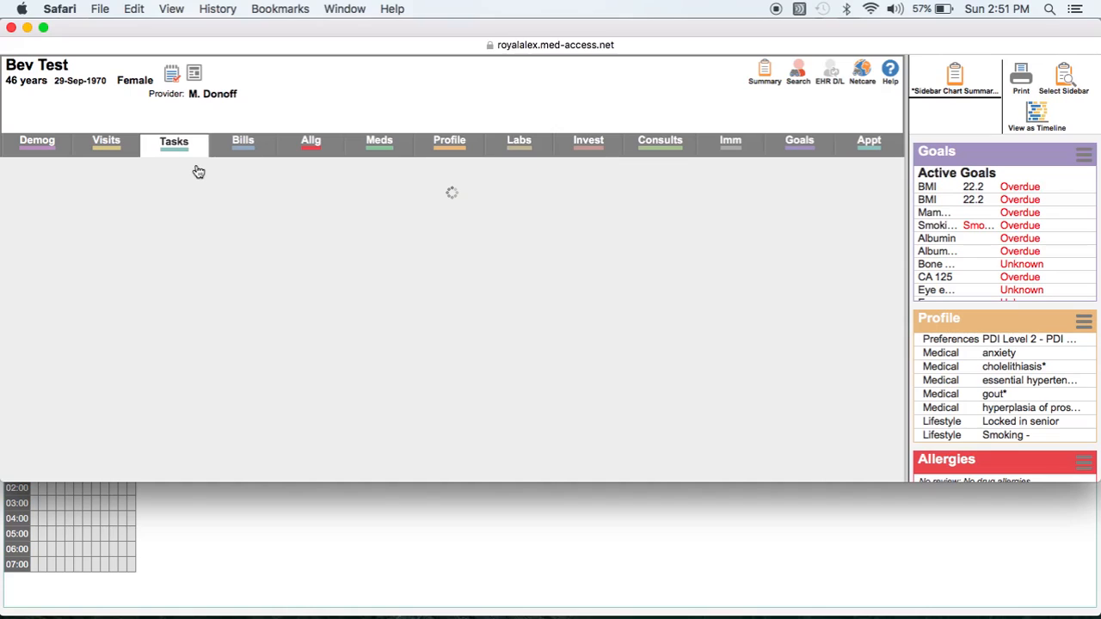
{"action": "left_click", "coordinate": [173, 141]}
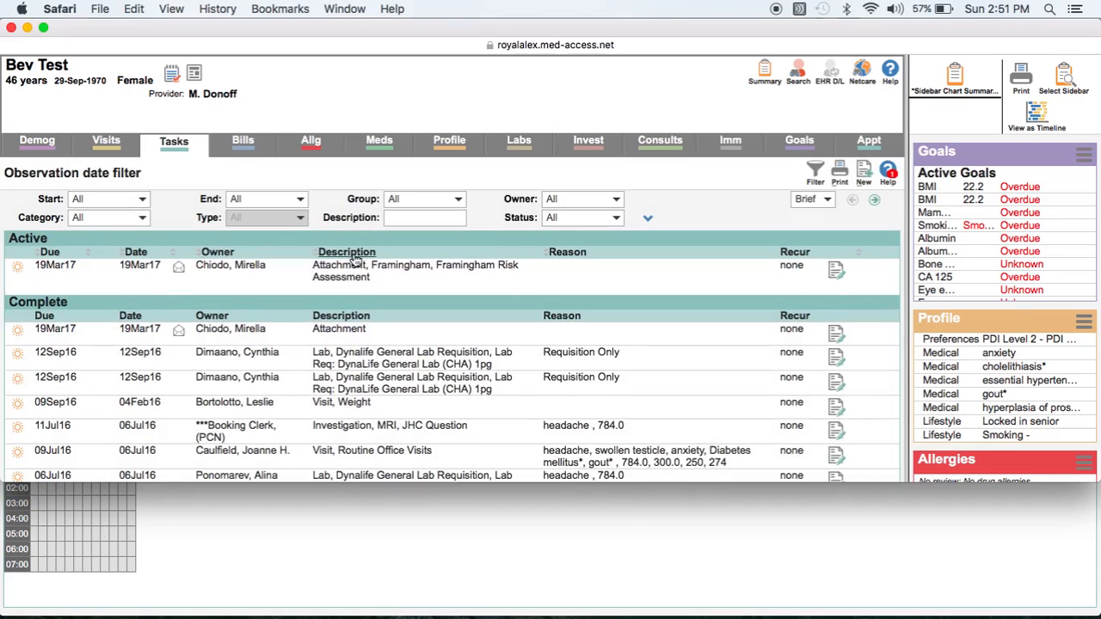
{"action": "mouse_move", "coordinate": [359, 265]}
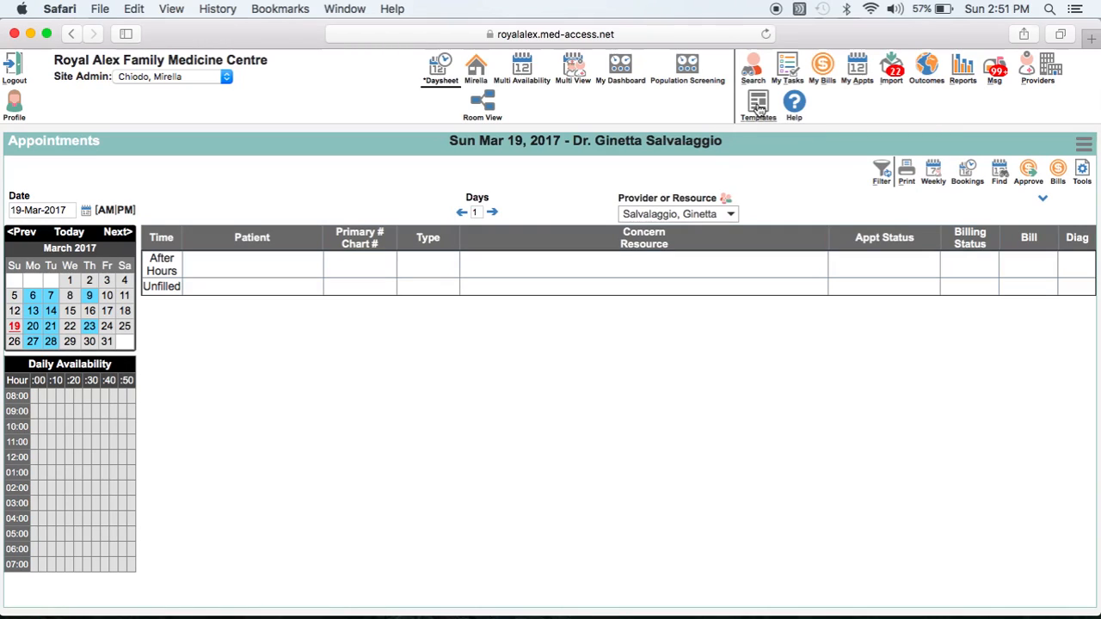
Reach the Observation Types list under Template Management > Obs to define a new type
{"action": "left_click", "coordinate": [757, 97]}
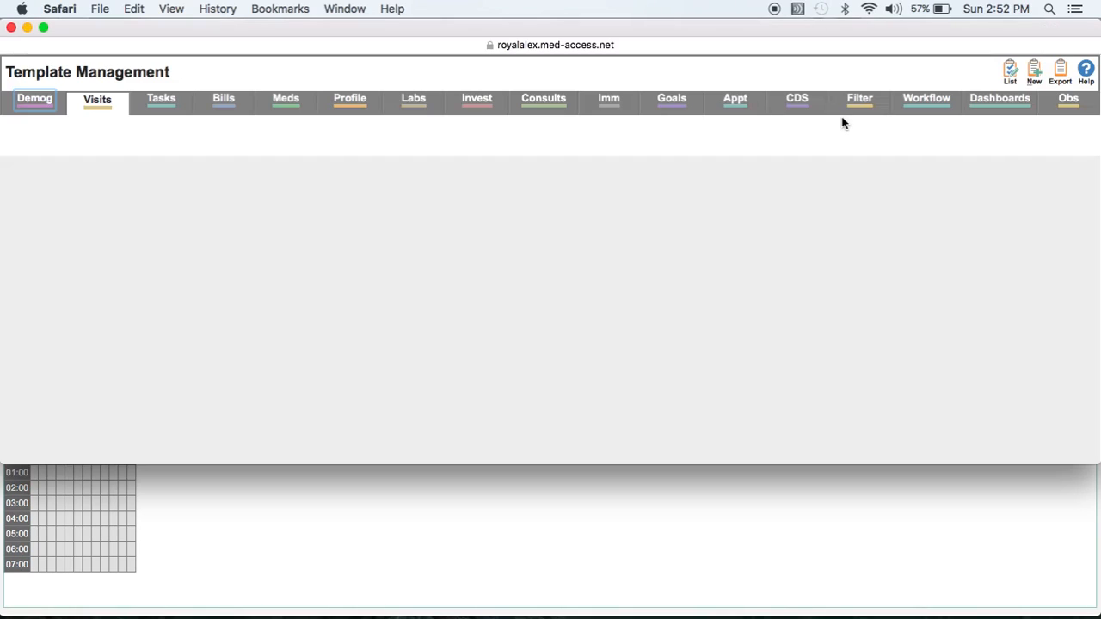
{"action": "left_click", "coordinate": [96, 98]}
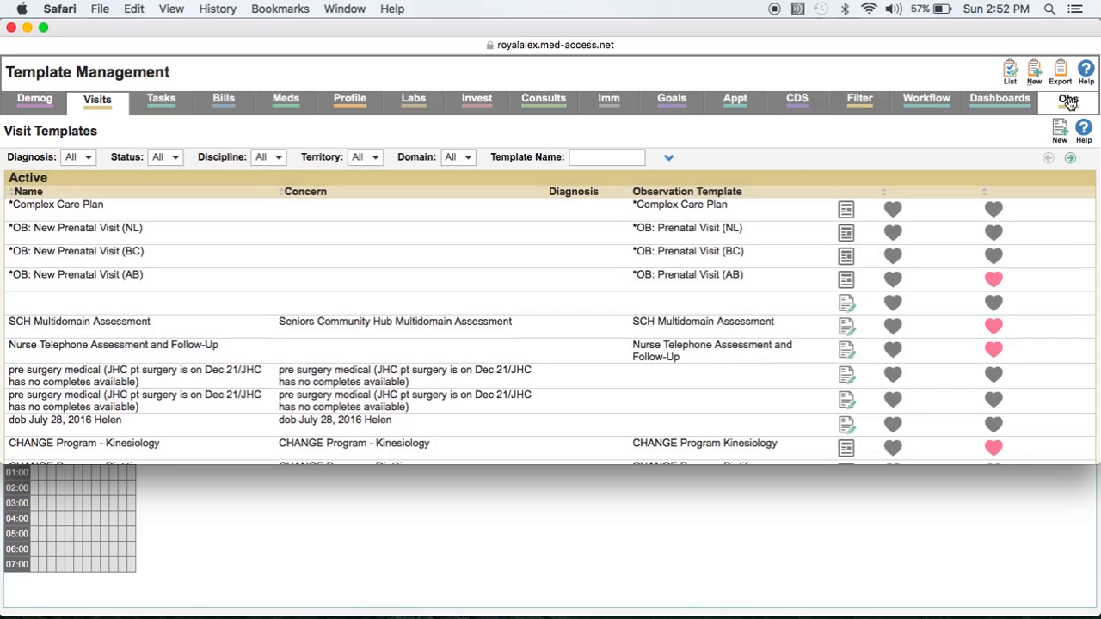
{"action": "left_click", "coordinate": [1070, 101]}
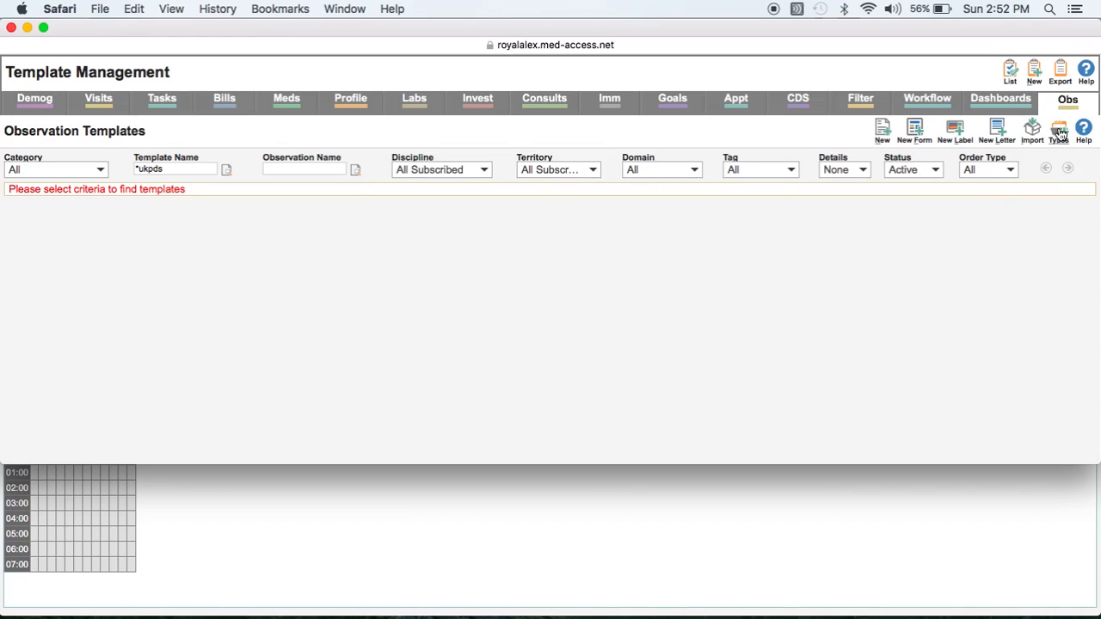
{"action": "left_click", "coordinate": [1058, 131]}
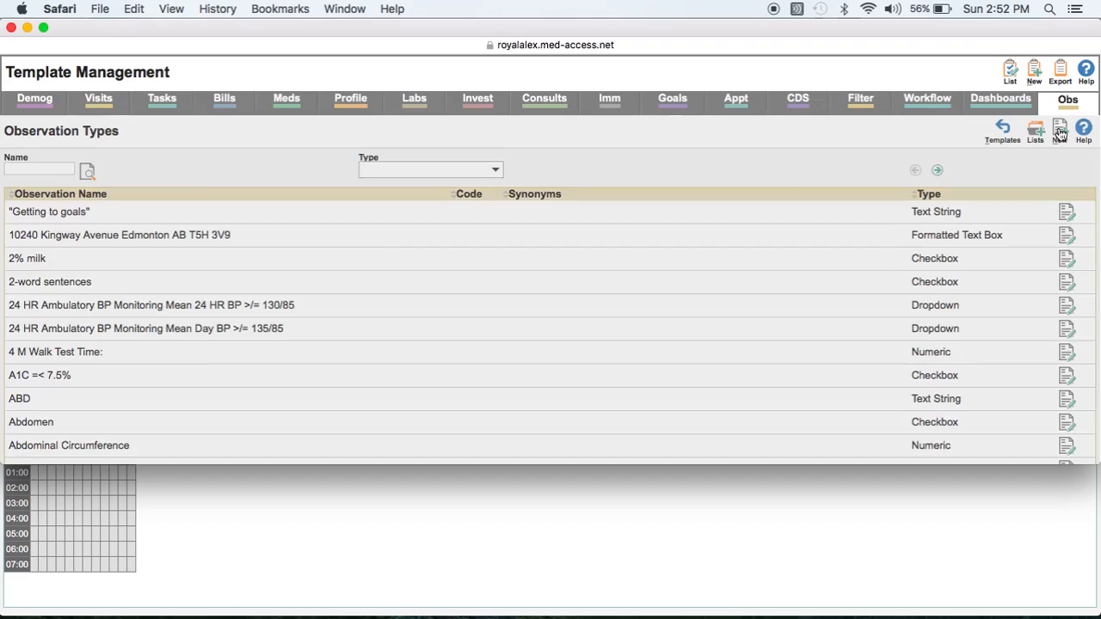
{"action": "mouse_move", "coordinate": [774, 191]}
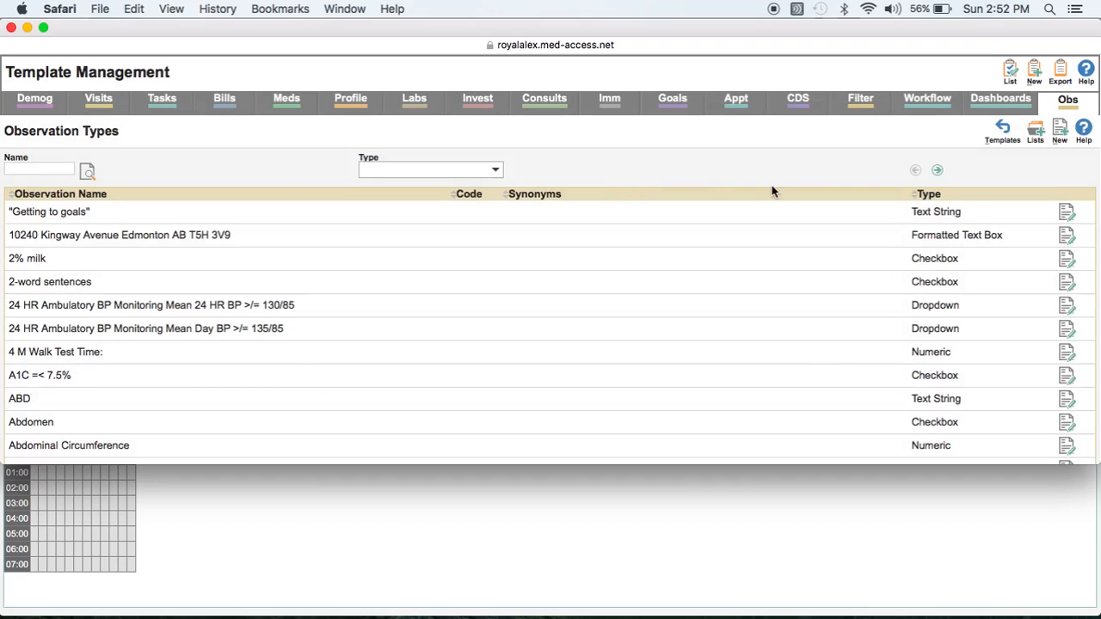
{"action": "mouse_move", "coordinate": [1059, 138]}
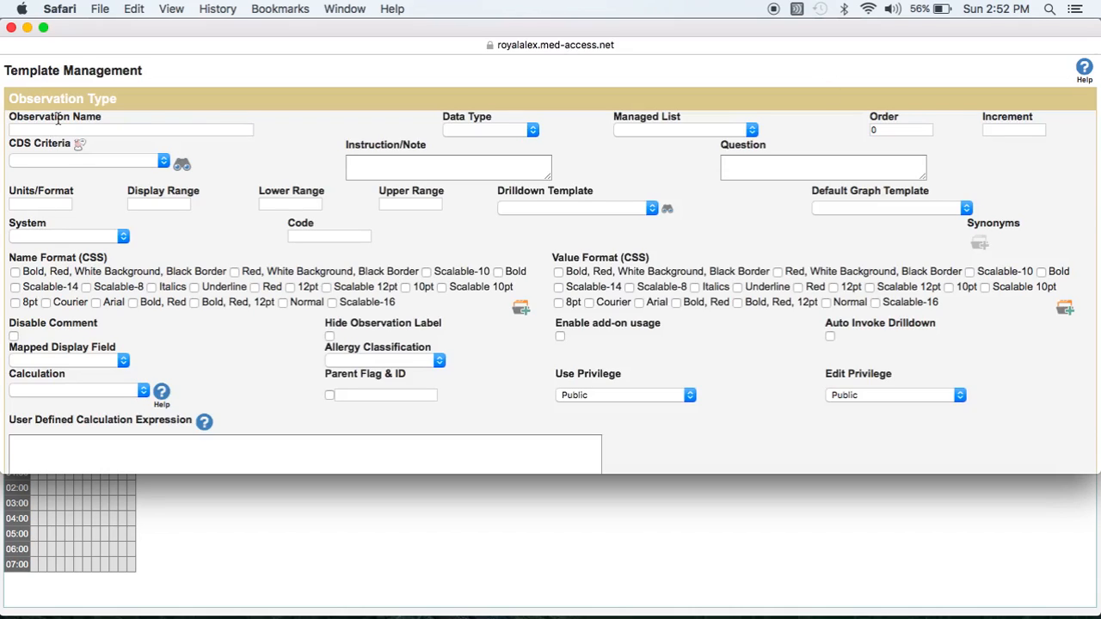
Name the observation 'CV Risk Score', make it Numeric and give it % units
{"action": "left_click", "coordinate": [131, 129]}
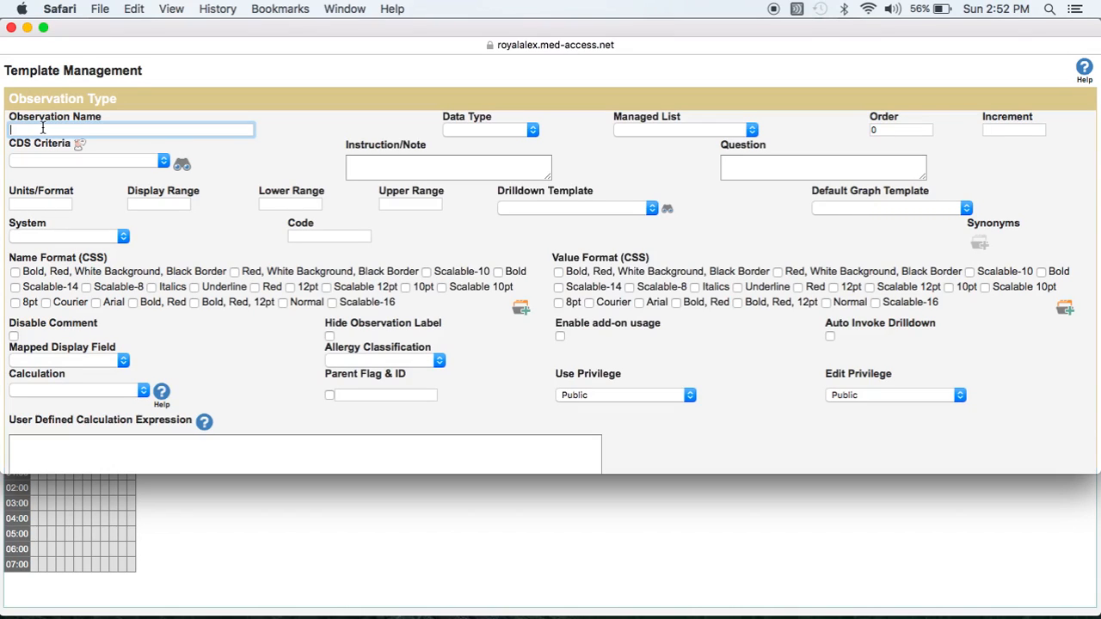
{"action": "type", "text": "CV Risk Score"}
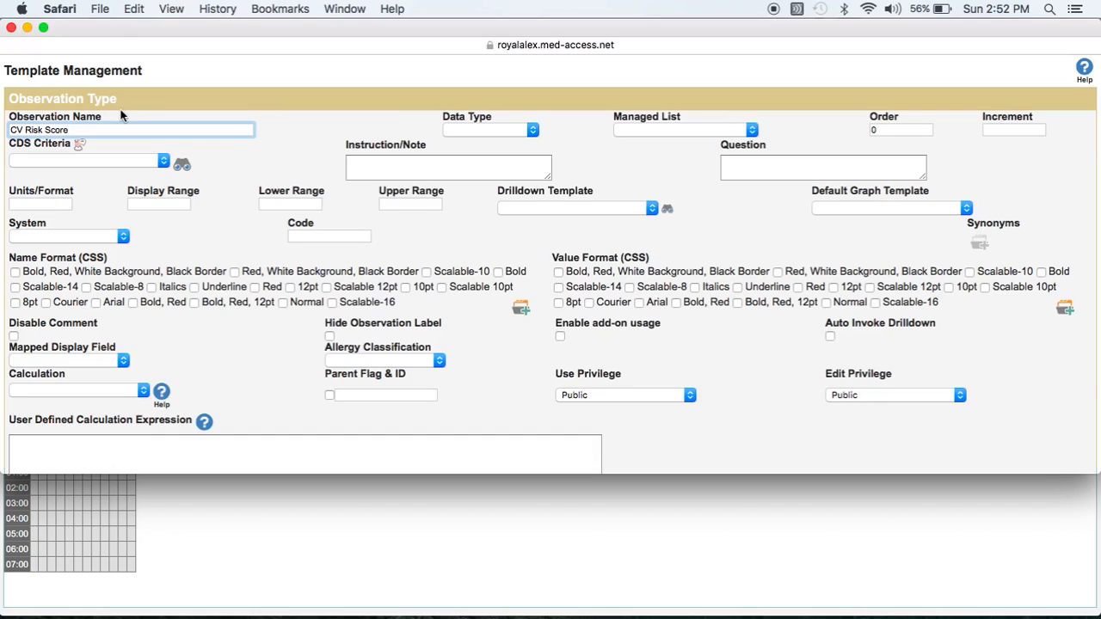
{"action": "mouse_move", "coordinate": [502, 129]}
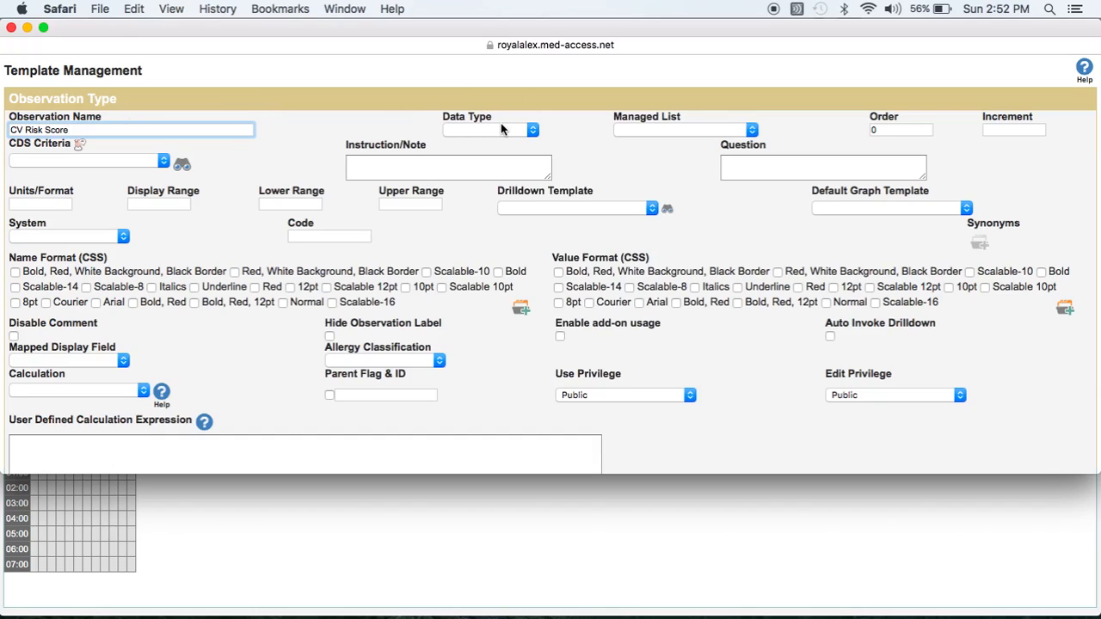
{"action": "left_click", "coordinate": [506, 131]}
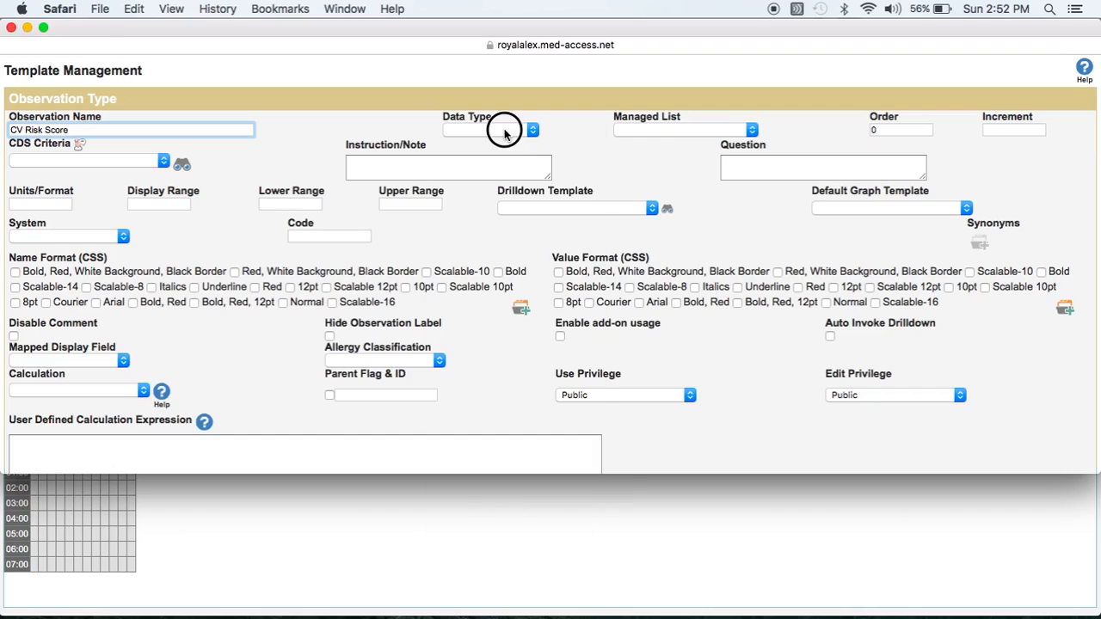
{"action": "left_click", "coordinate": [526, 129]}
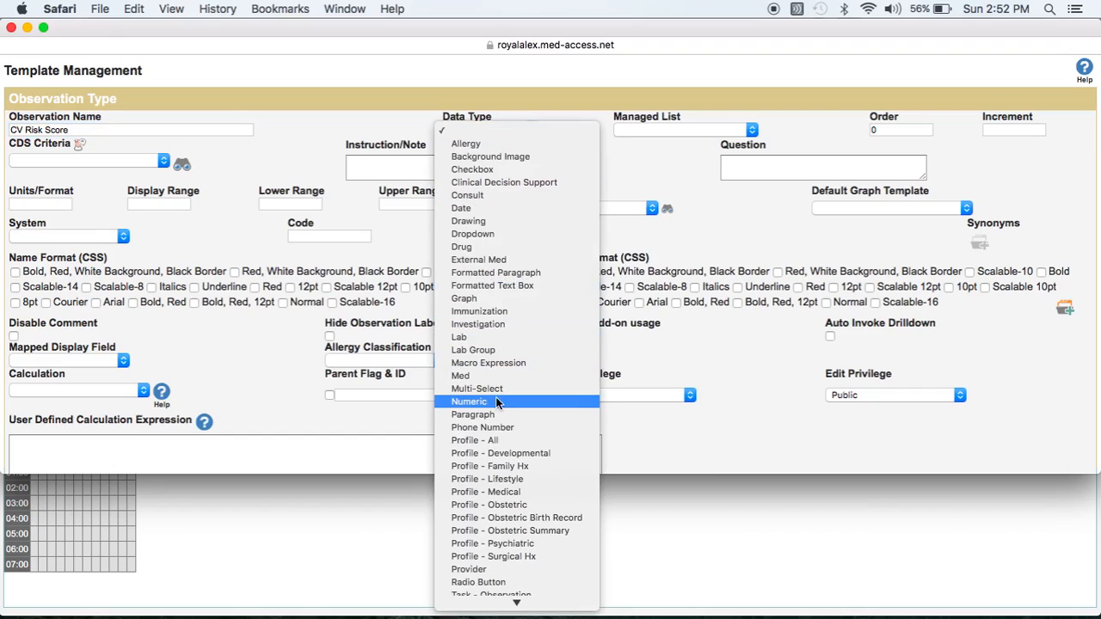
{"action": "left_click", "coordinate": [468, 402]}
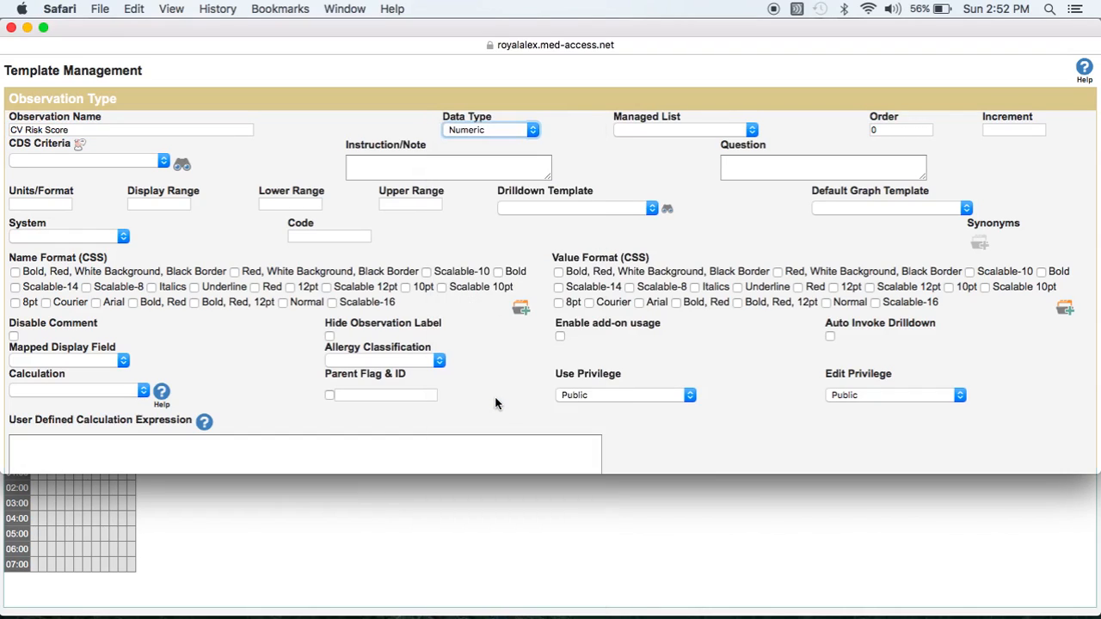
{"action": "mouse_move", "coordinate": [551, 270]}
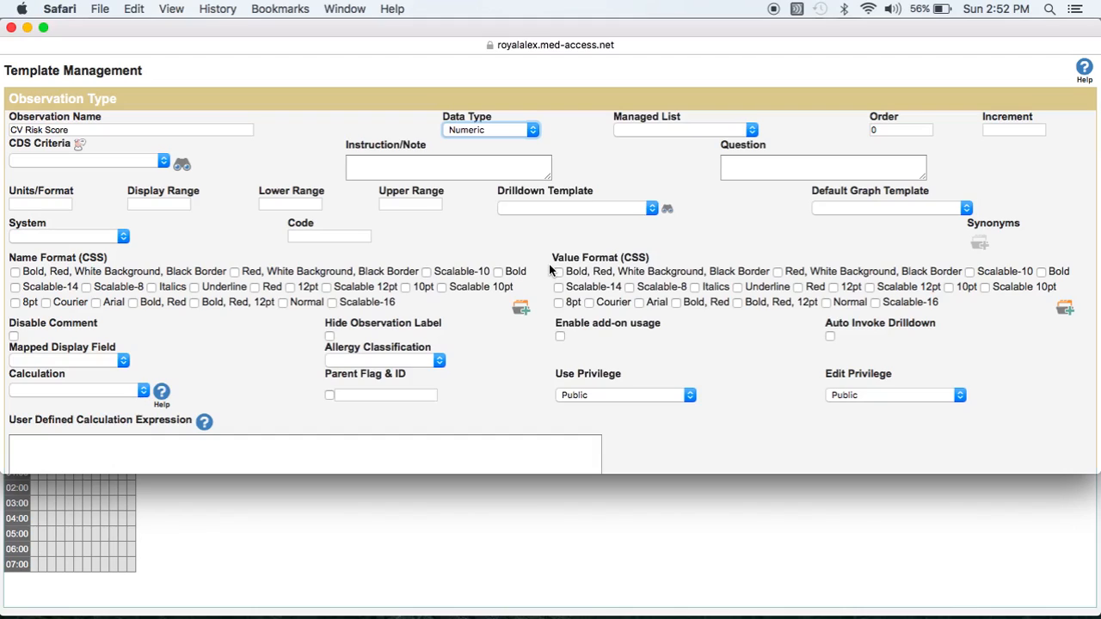
{"action": "left_click", "coordinate": [41, 203]}
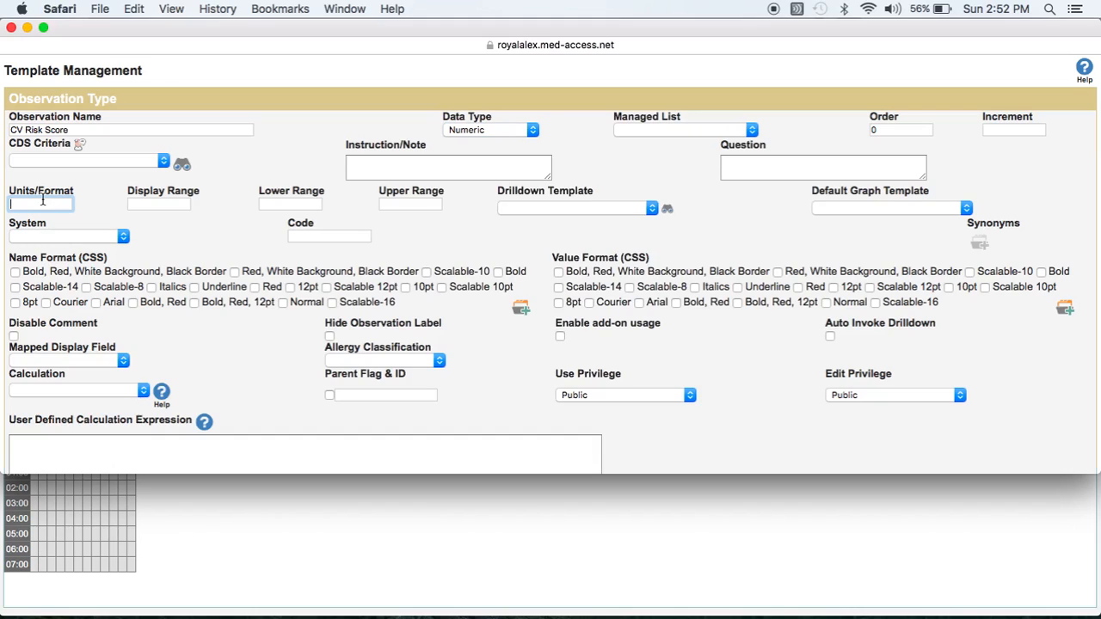
{"action": "type", "text": "%"}
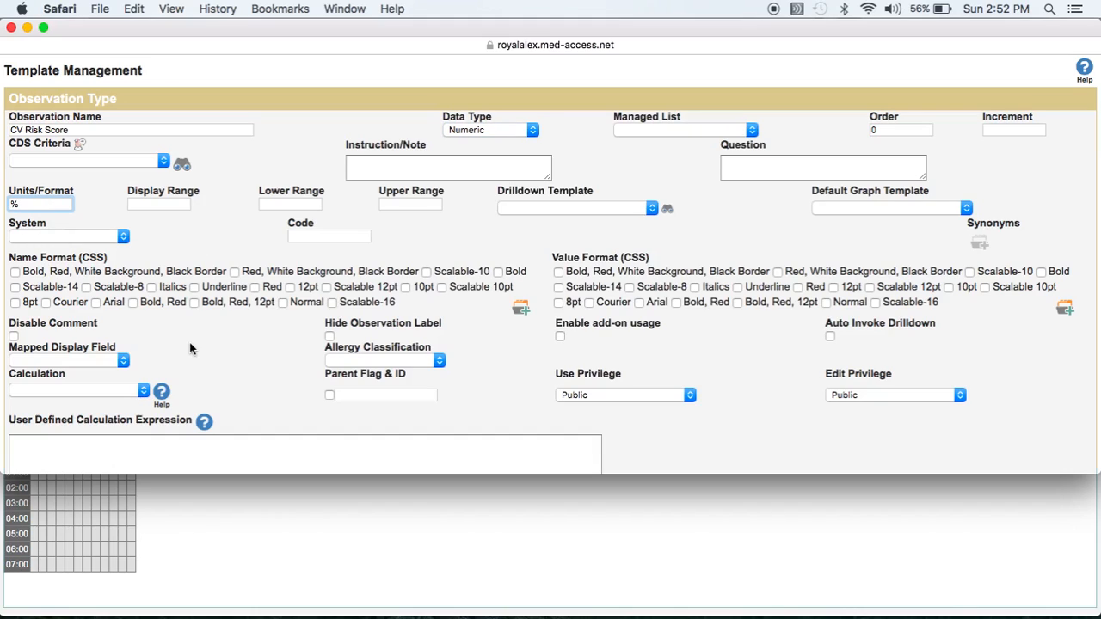
Save the new observation type with Update and return to the day sheet
{"action": "scroll", "scroll_direction": "down", "scroll_amount": 3}
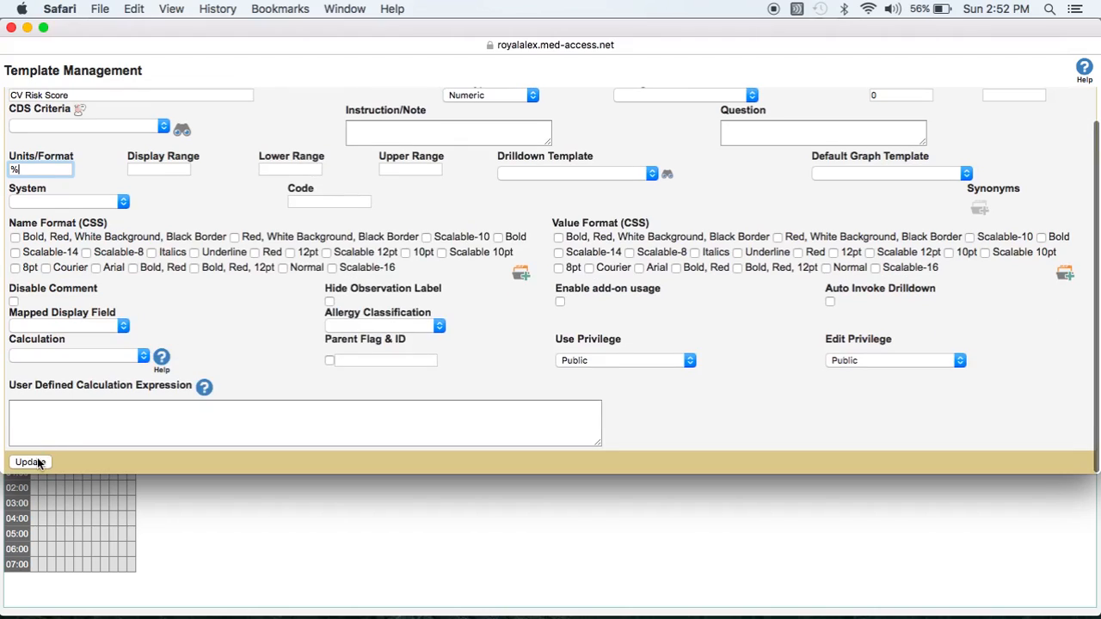
{"action": "left_click", "coordinate": [30, 460]}
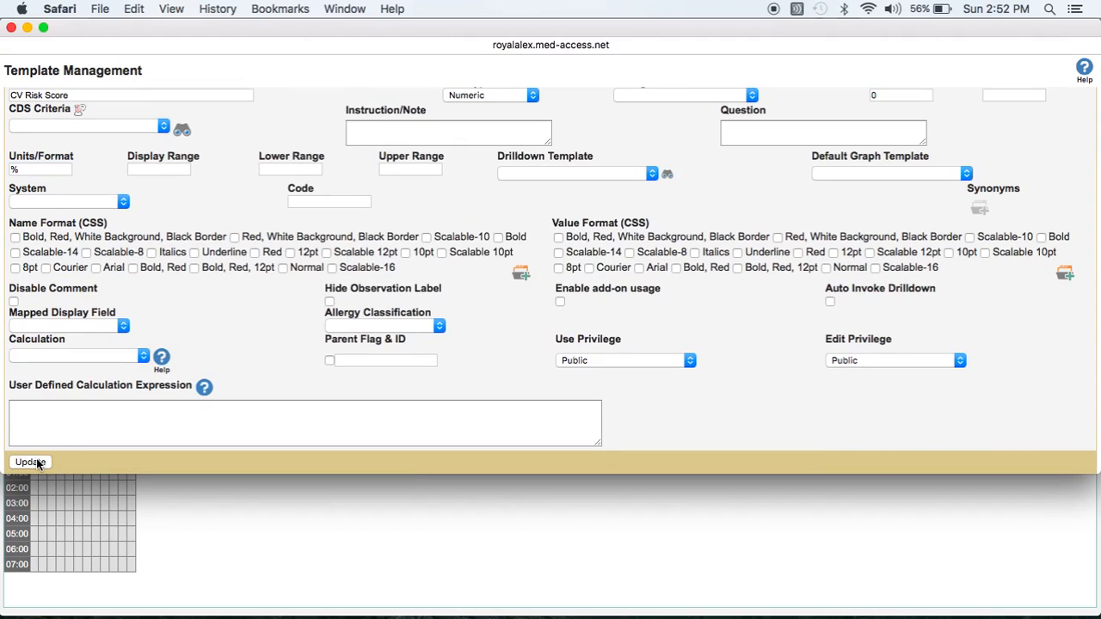
{"action": "left_click", "coordinate": [31, 461]}
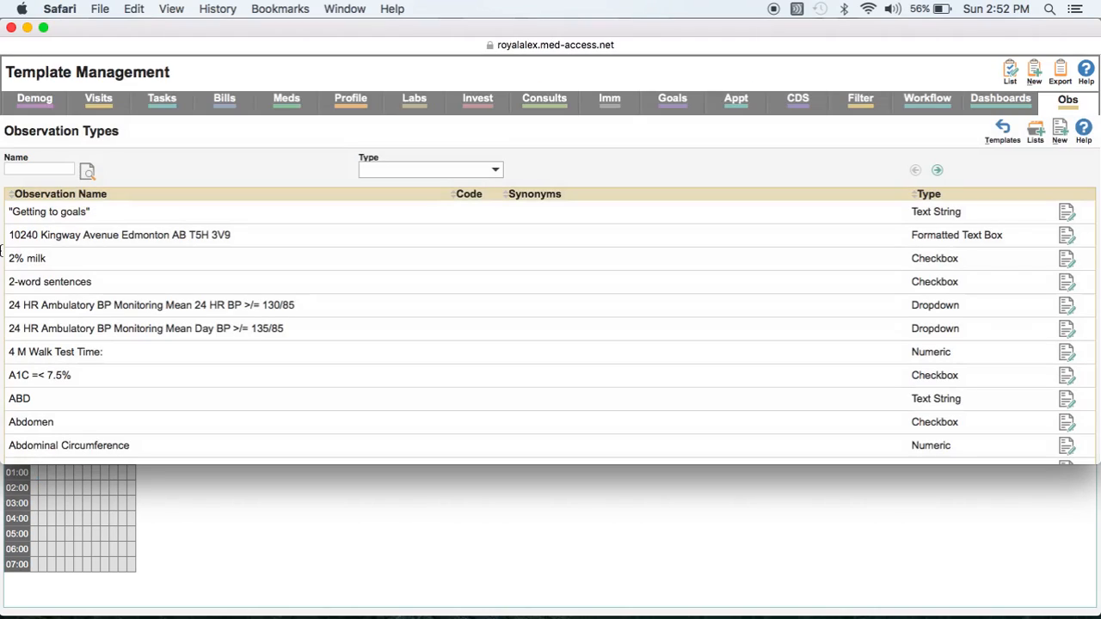
{"action": "left_click", "coordinate": [76, 34]}
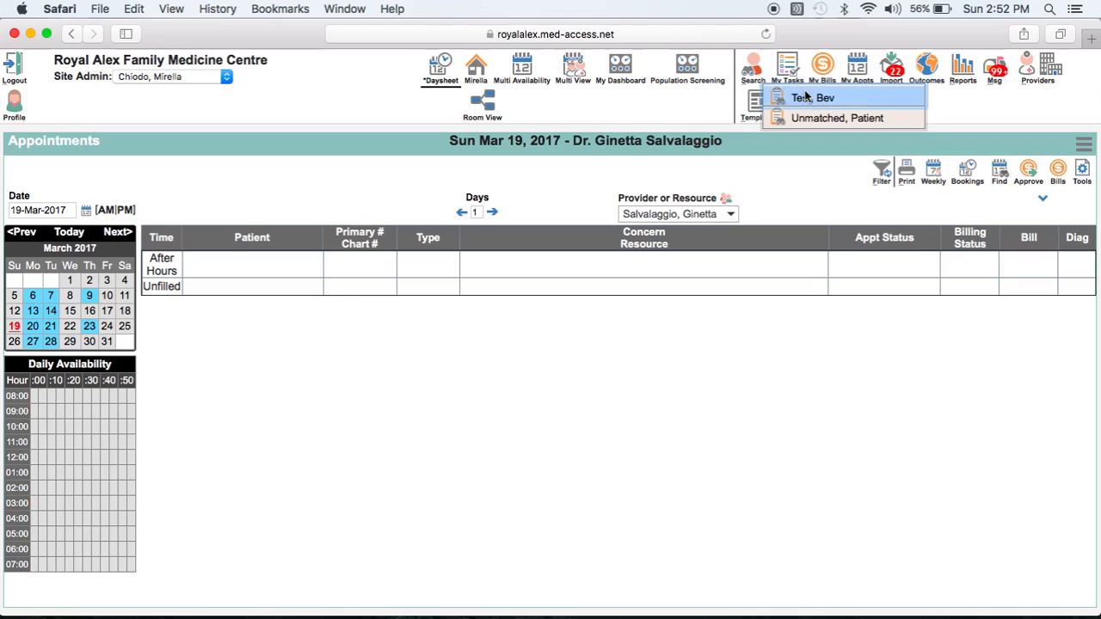
Open Bev Test's chart from recent patients and start a new Routine Office Visit
{"action": "left_click", "coordinate": [821, 96]}
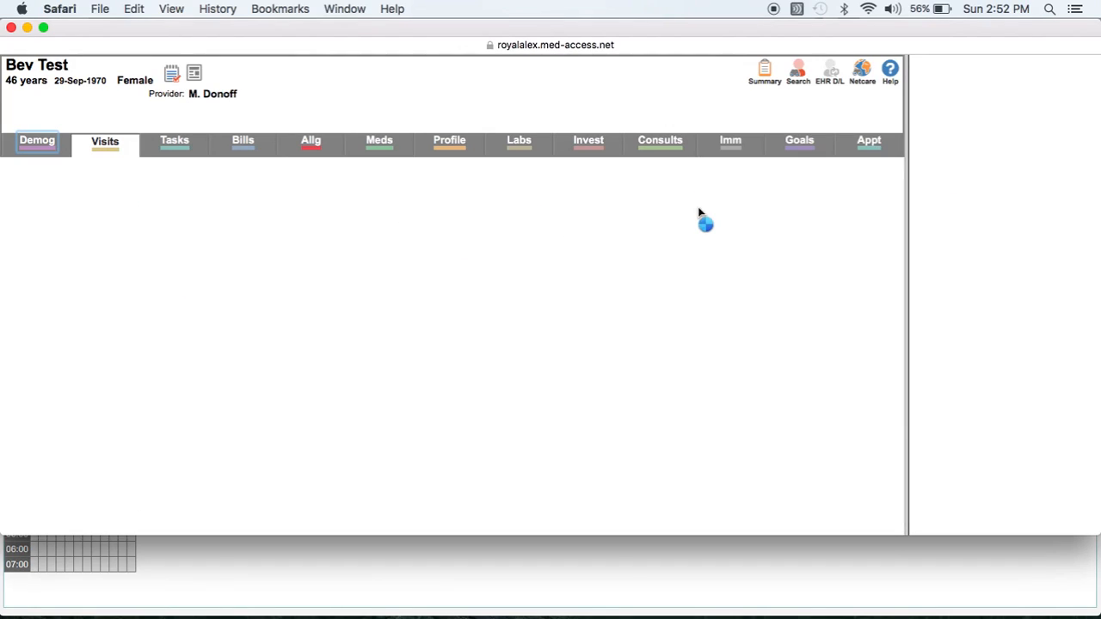
{"action": "left_click", "coordinate": [104, 141]}
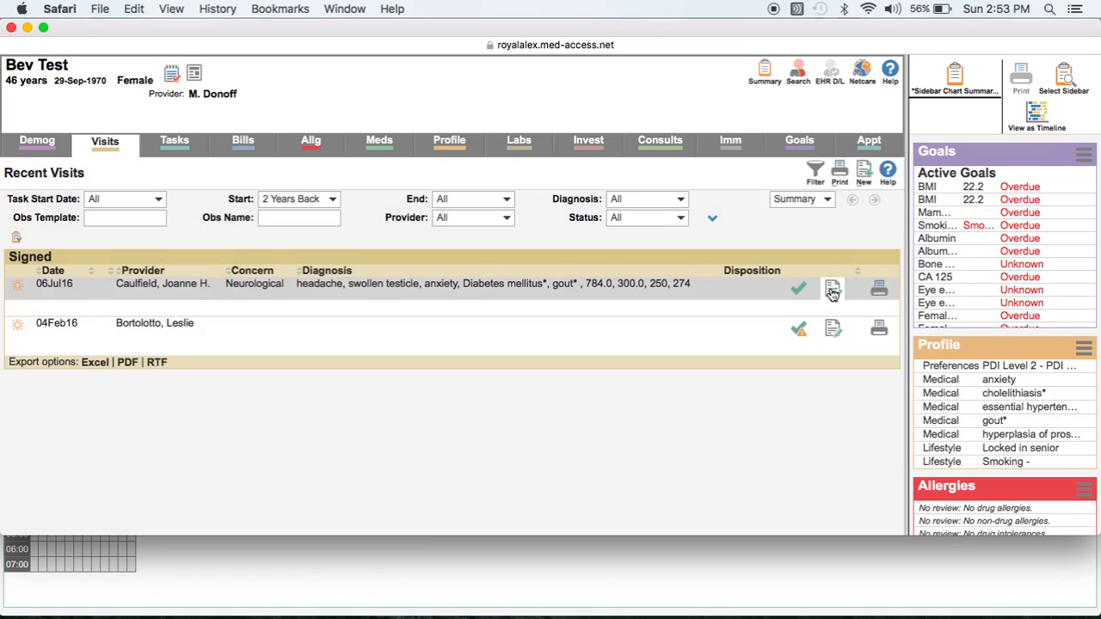
{"action": "mouse_move", "coordinate": [864, 170]}
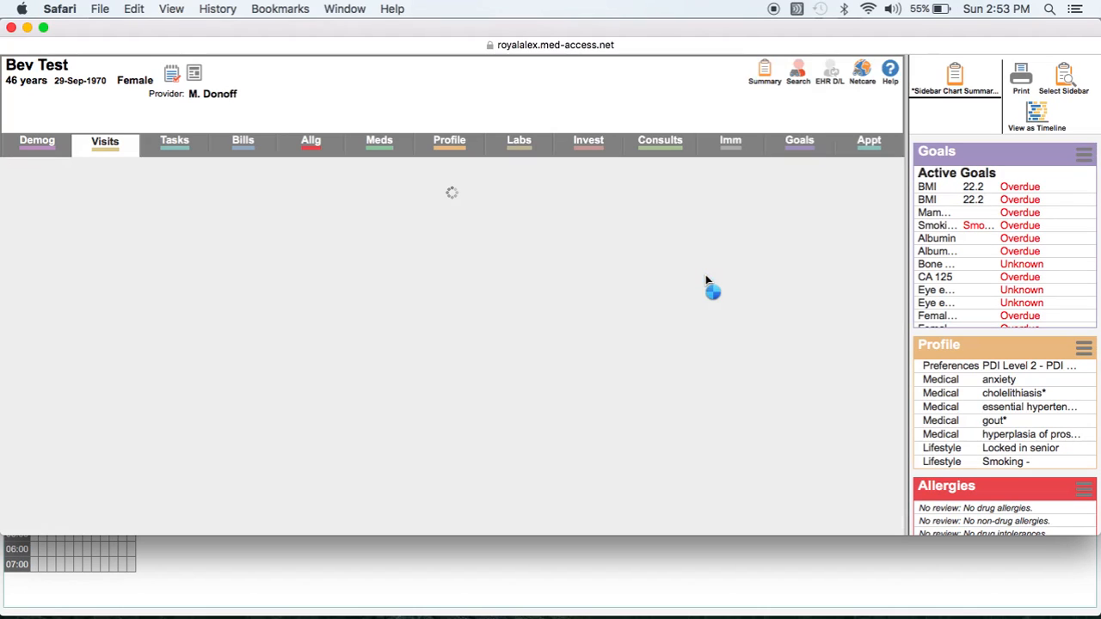
{"action": "left_click", "coordinate": [103, 141]}
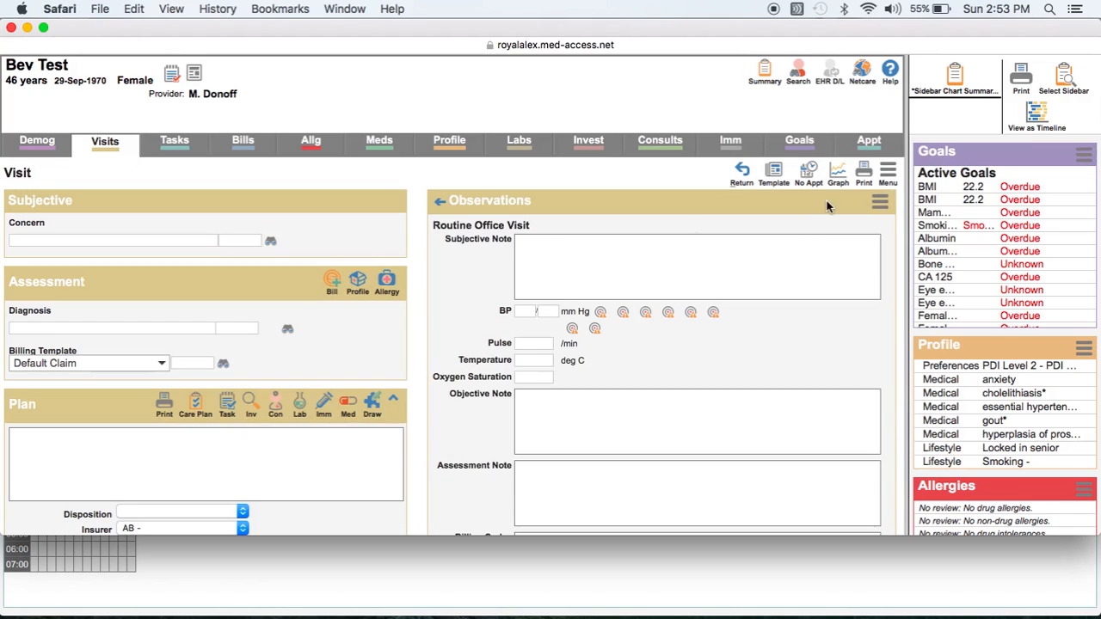
{"action": "mouse_move", "coordinate": [864, 203]}
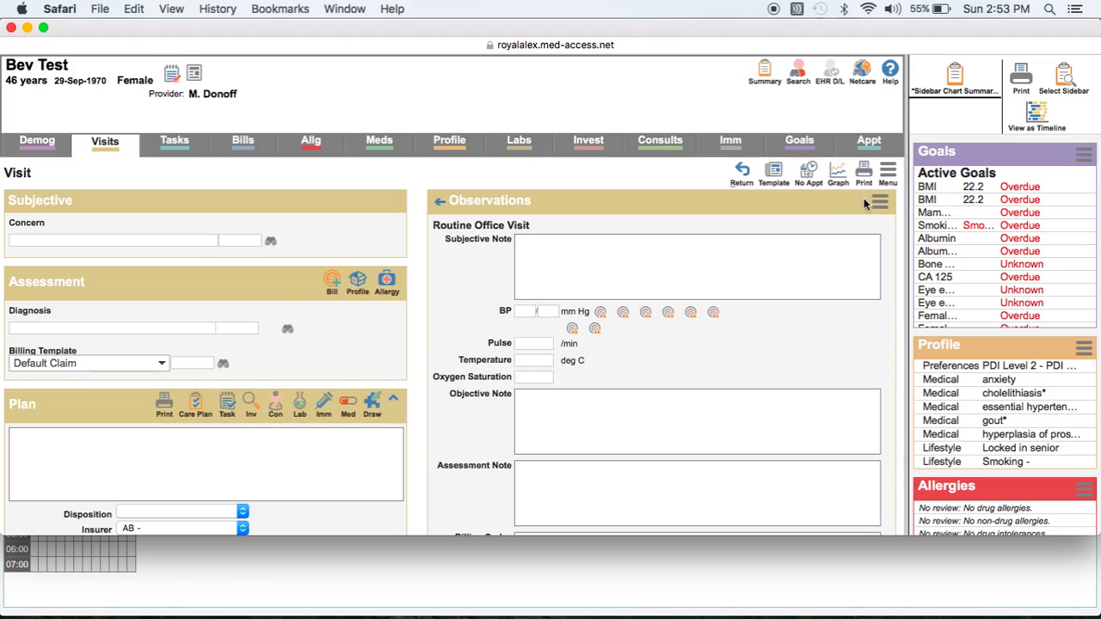
Search the visit's Add Observation list for 'cv ris'
{"action": "left_click", "coordinate": [879, 203]}
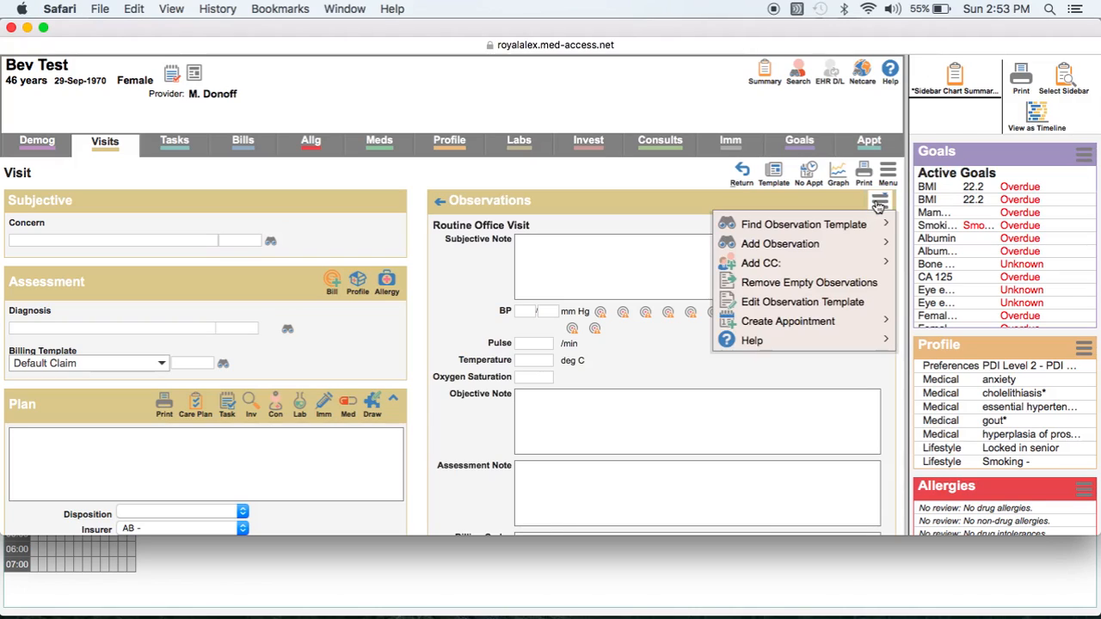
{"action": "left_click", "coordinate": [779, 244]}
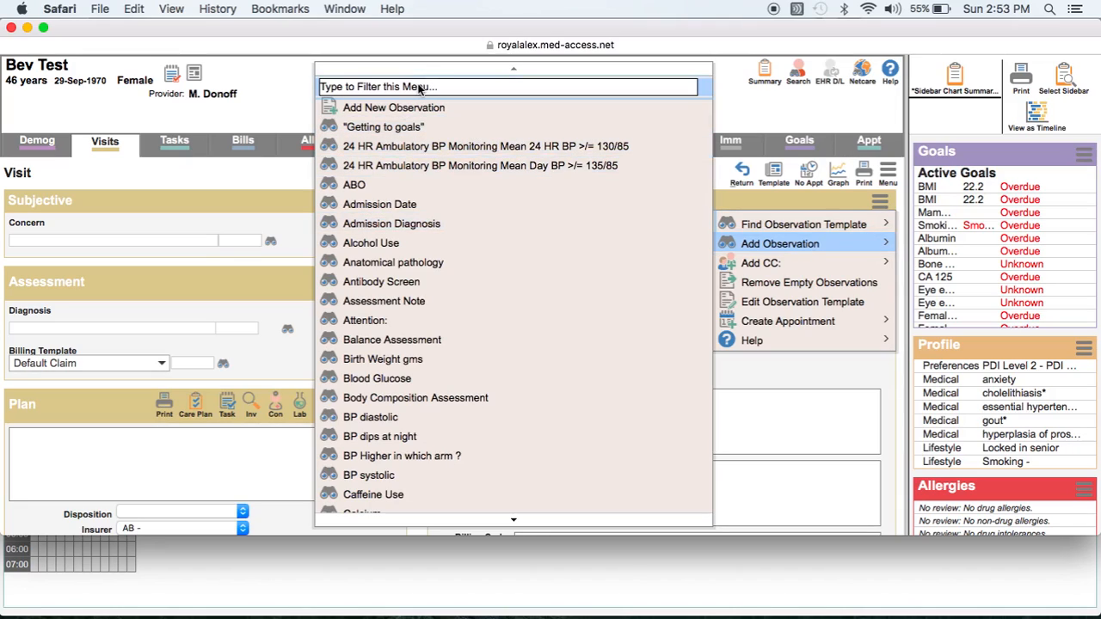
{"action": "type", "text": "c"}
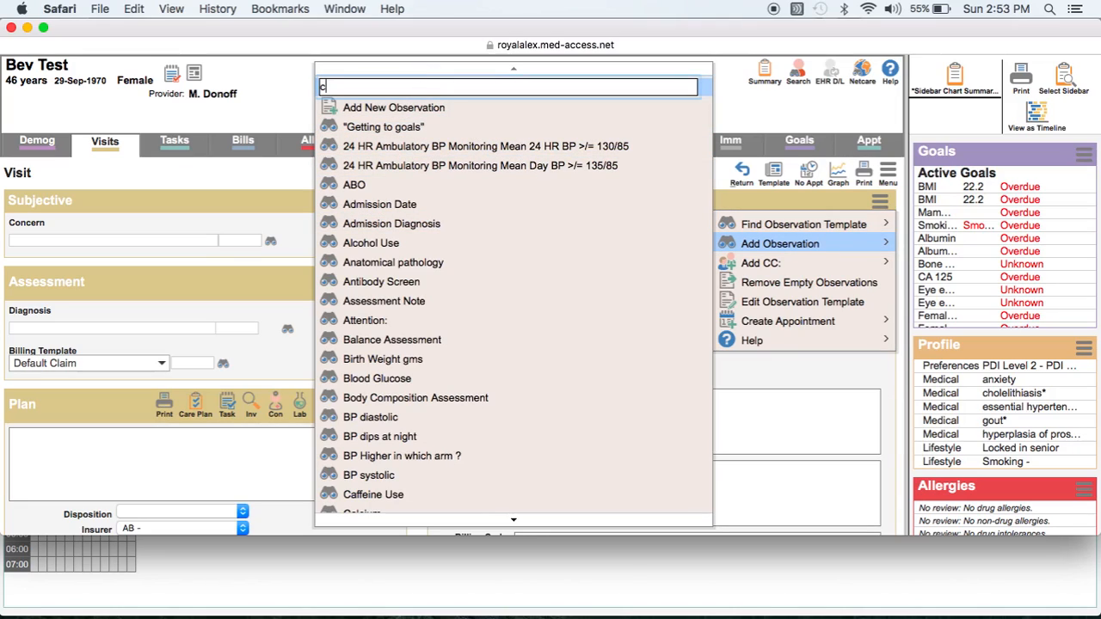
{"action": "type", "text": "v ris"}
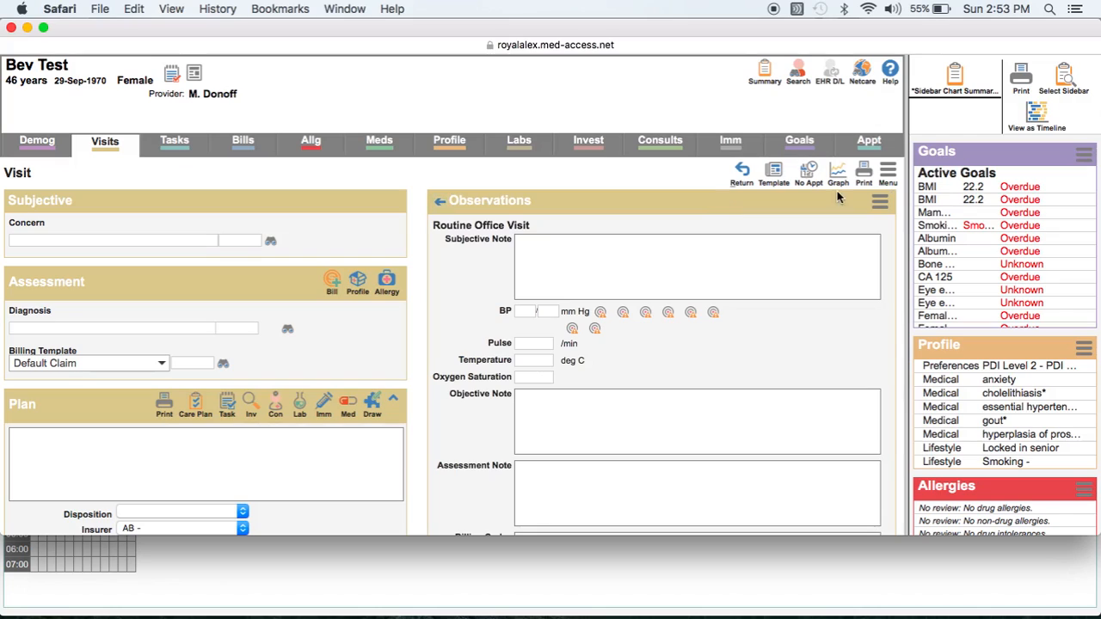
Find 'cv risk score' by Description in Observation Types Management and select it
{"action": "left_click", "coordinate": [881, 201]}
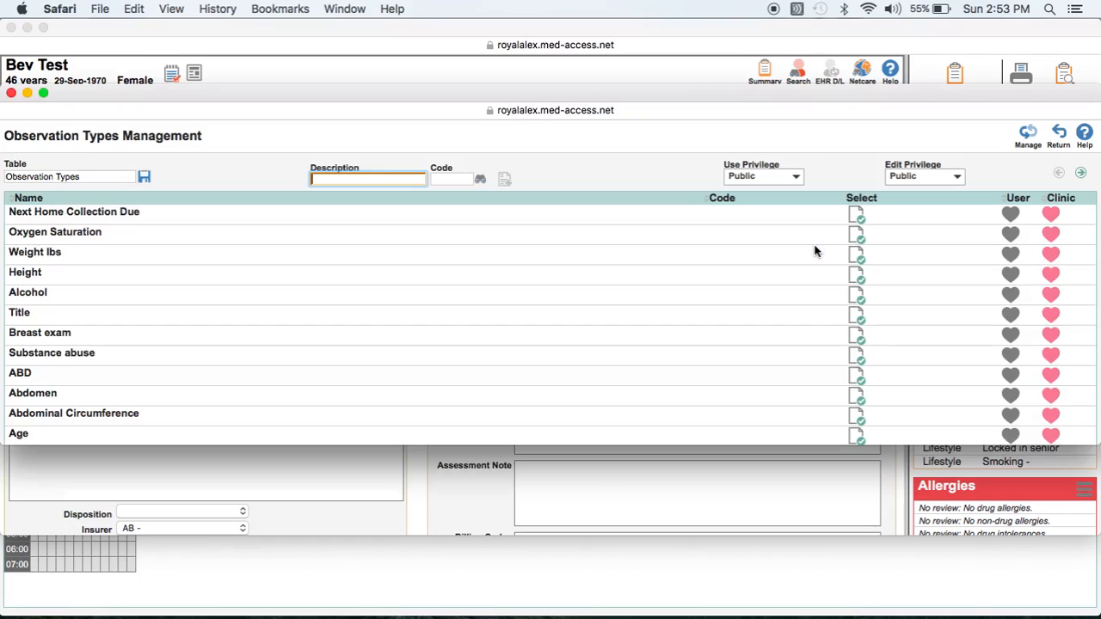
{"action": "left_click", "coordinate": [368, 177]}
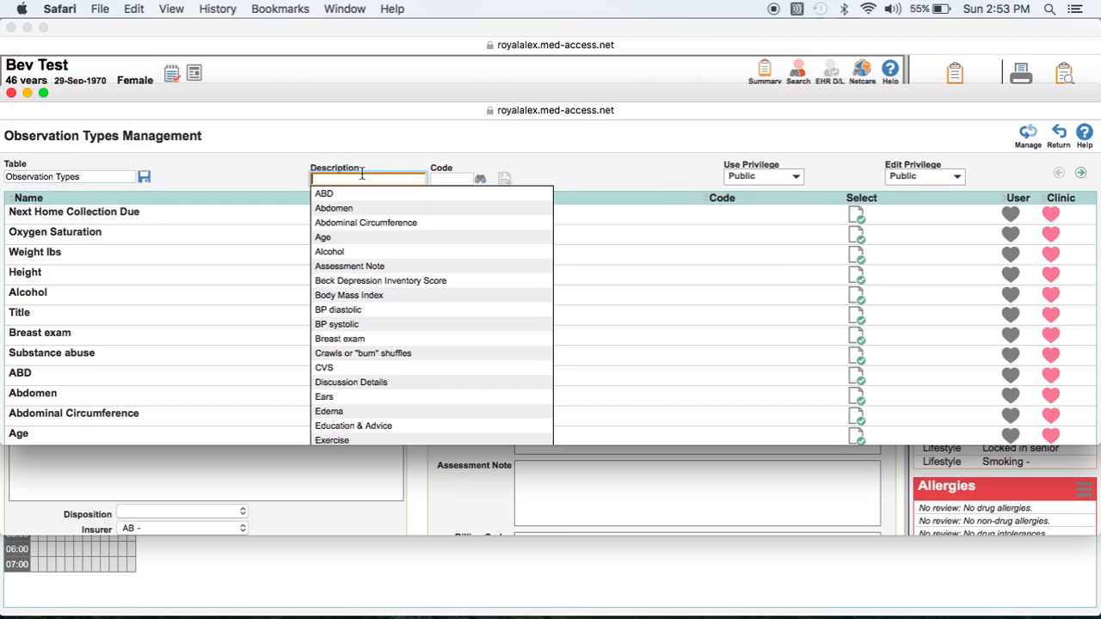
{"action": "type", "text": "cv risk s"}
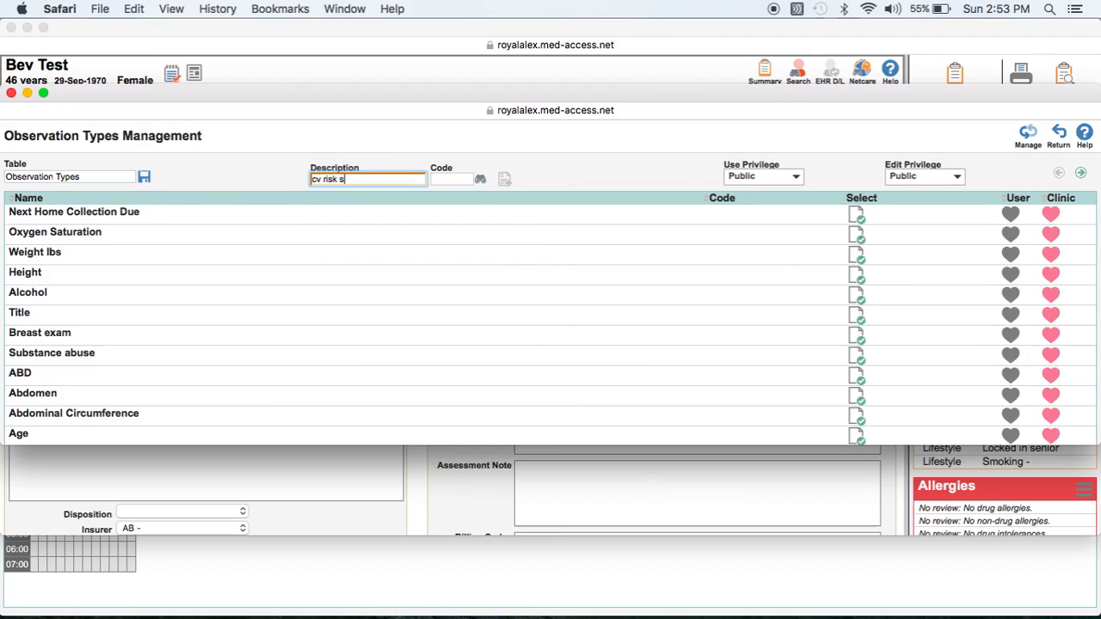
{"action": "type", "text": "core"}
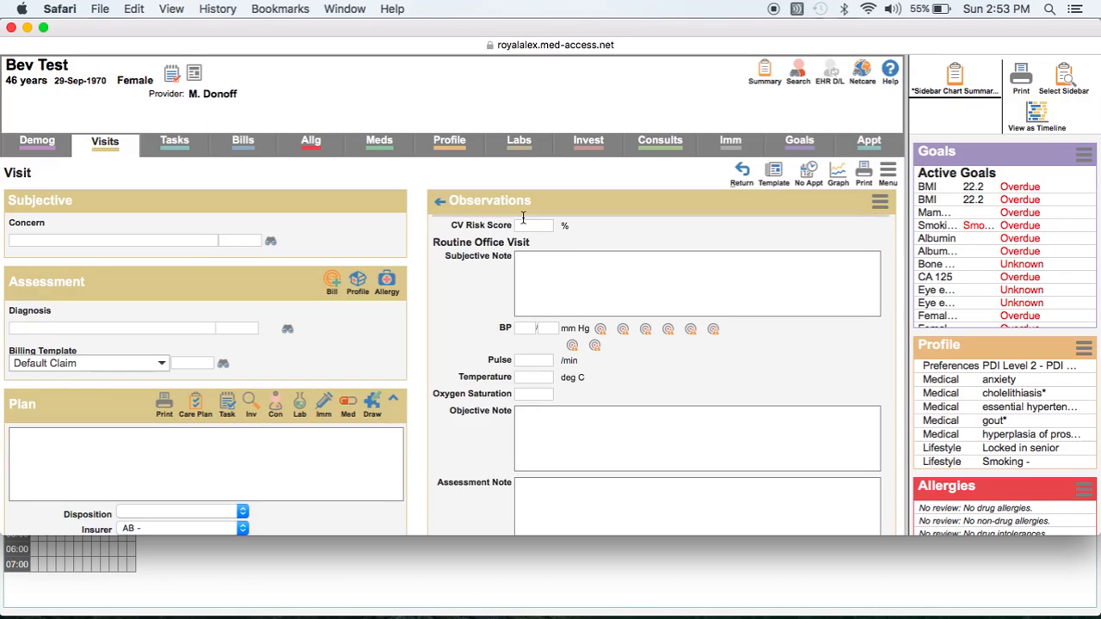
Enter <1 in the CV Risk Score observation field
{"action": "left_click", "coordinate": [533, 225]}
{"action": "type", "text": "<1"}
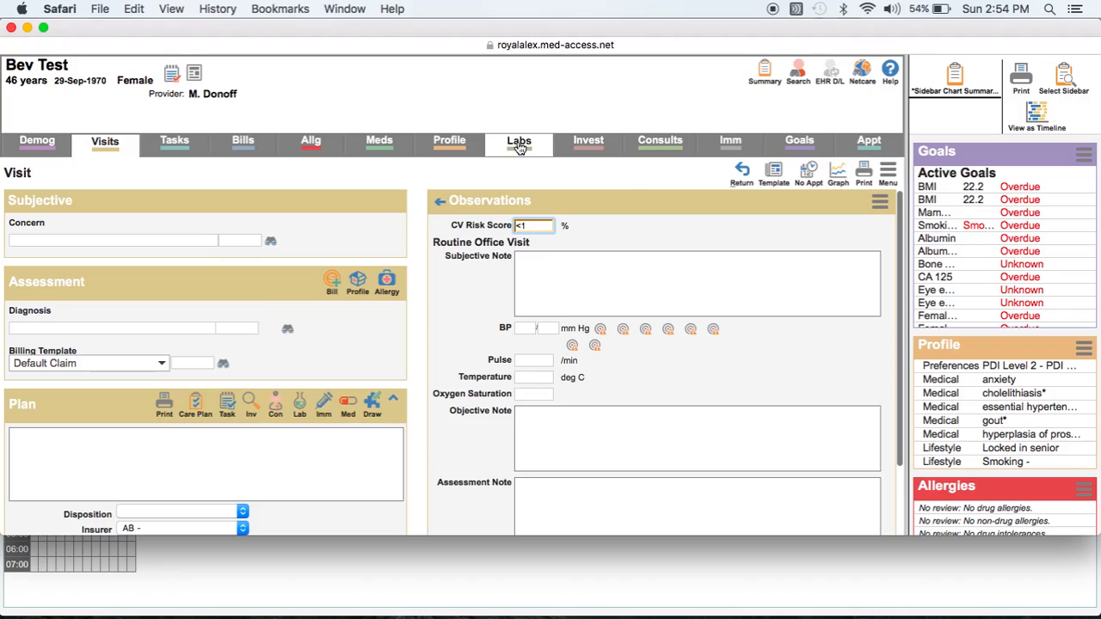
{"action": "mouse_move", "coordinate": [475, 73]}
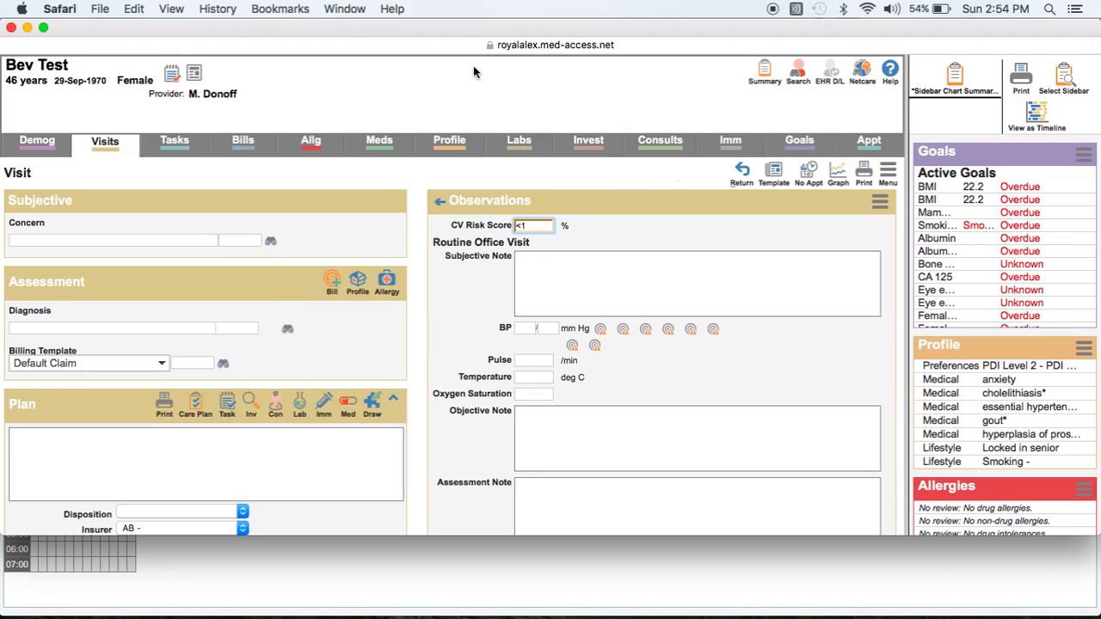